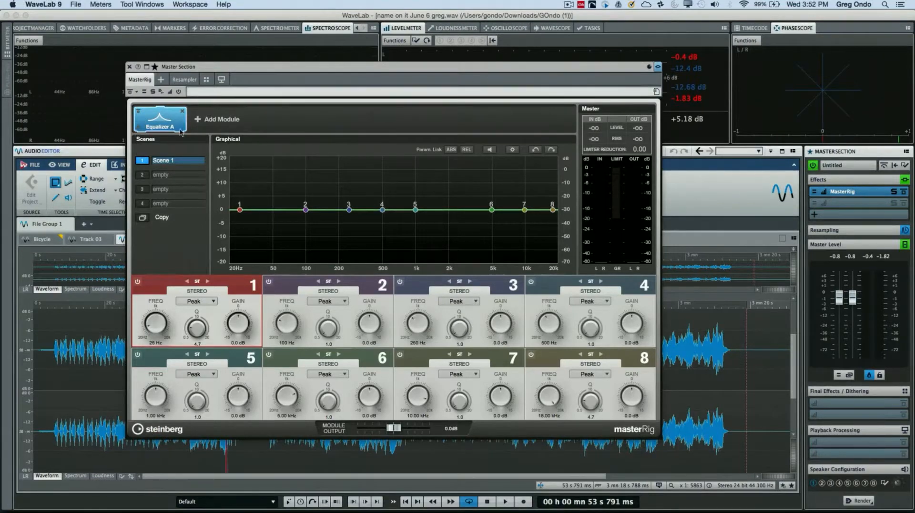
Boost Equalizer A band 5 by about 5.5 dB near 1.55 kHz
click(220, 119)
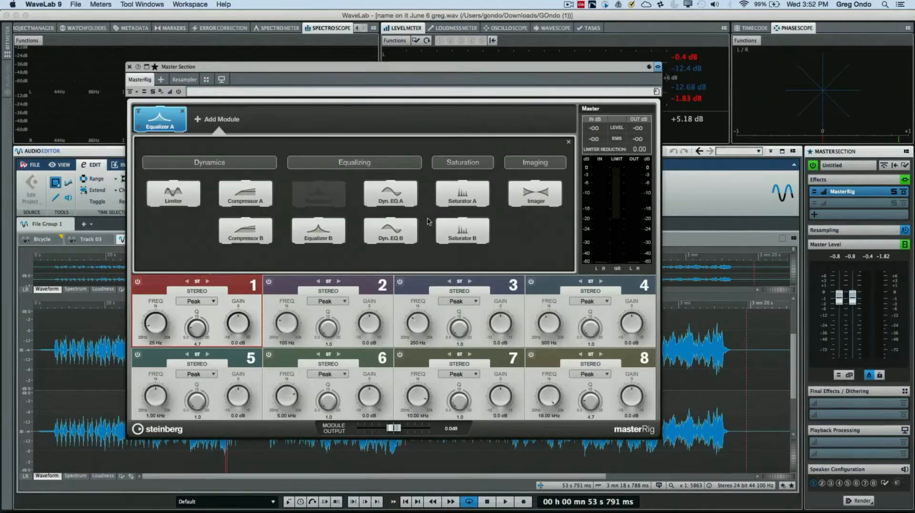
mouse_move(457, 200)
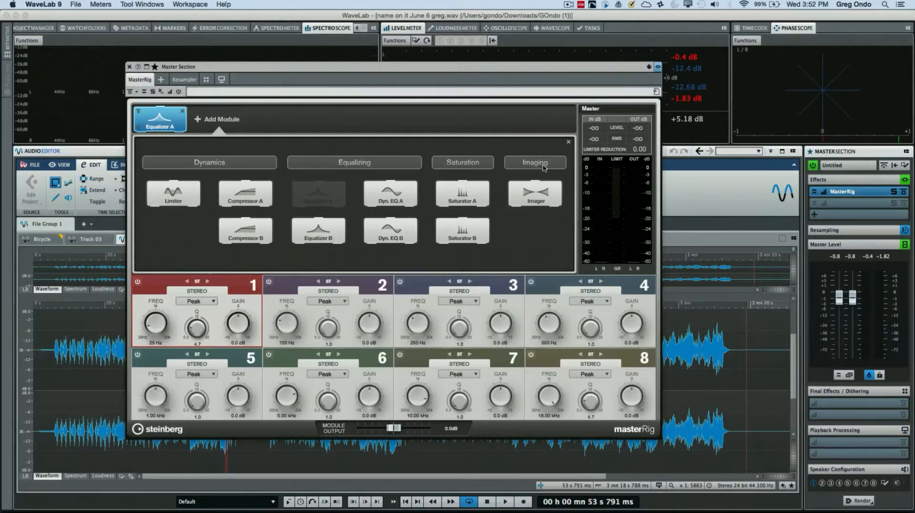
mouse_move(221, 168)
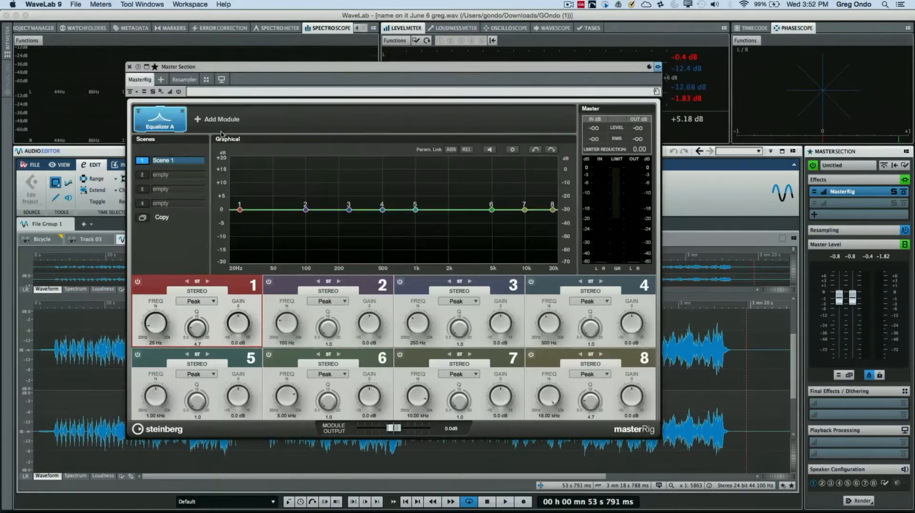
mouse_move(382, 298)
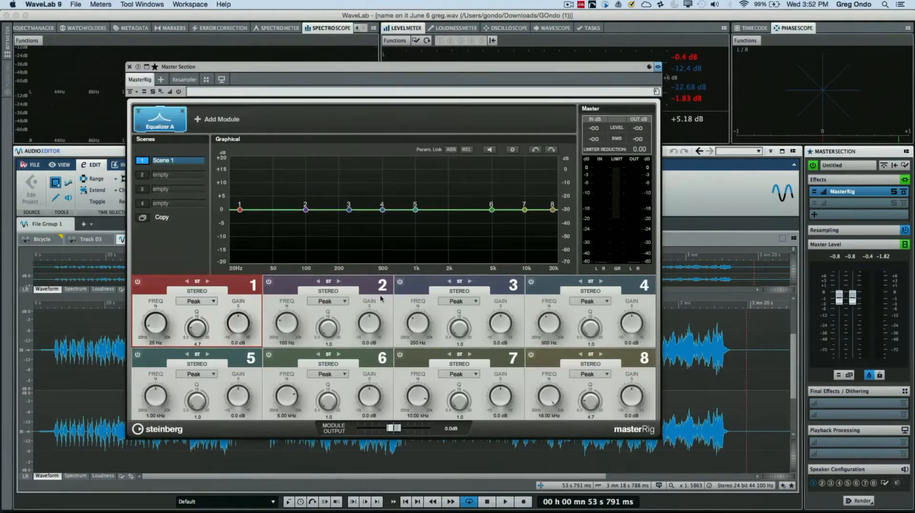
drag(415, 208, 419, 200)
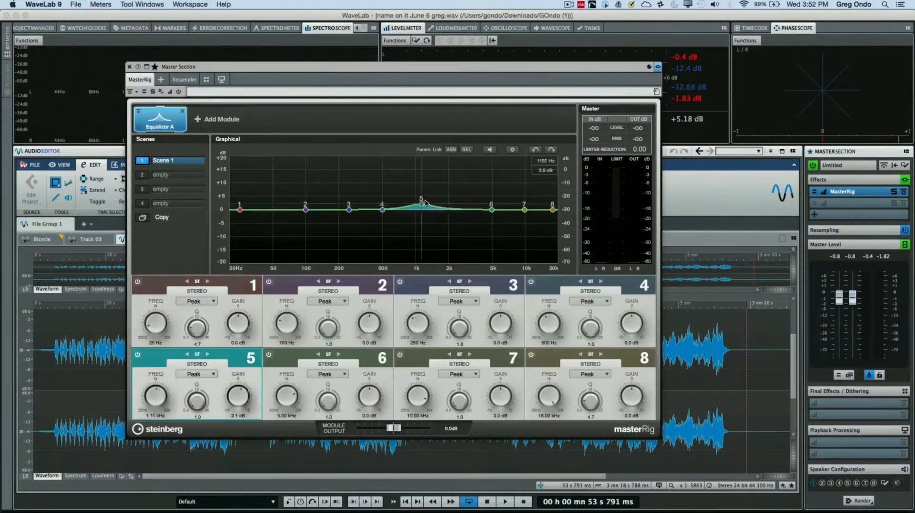
drag(421, 204, 434, 192)
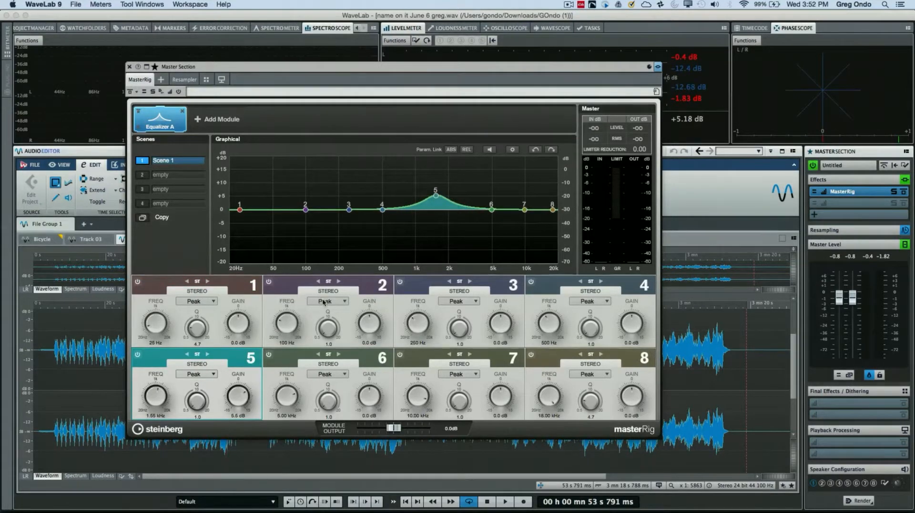
Make band 1 a Cut 48 low-cut filter at 59 Hz
click(328, 301)
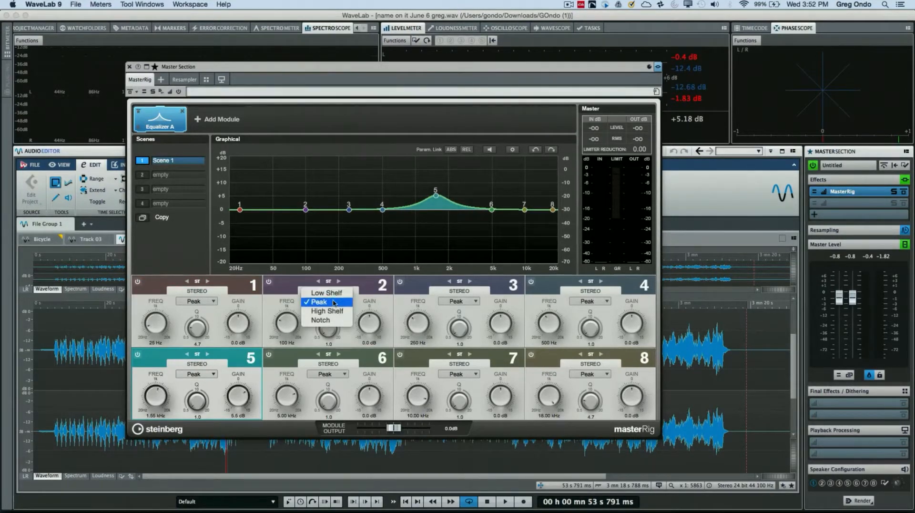
mouse_move(326, 320)
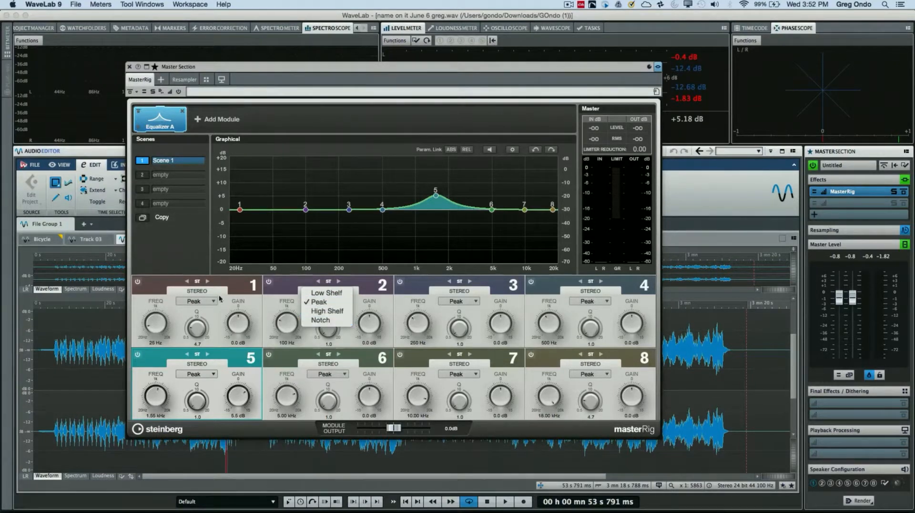
click(196, 301)
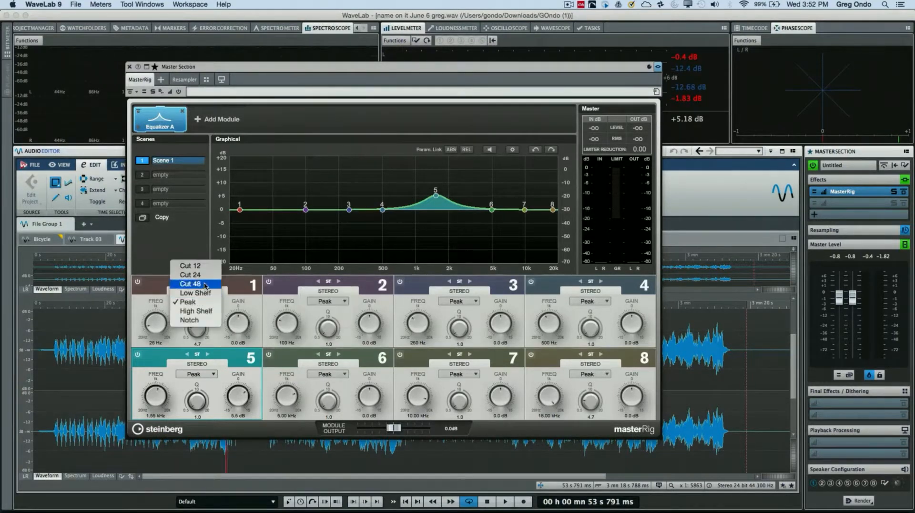
click(190, 284)
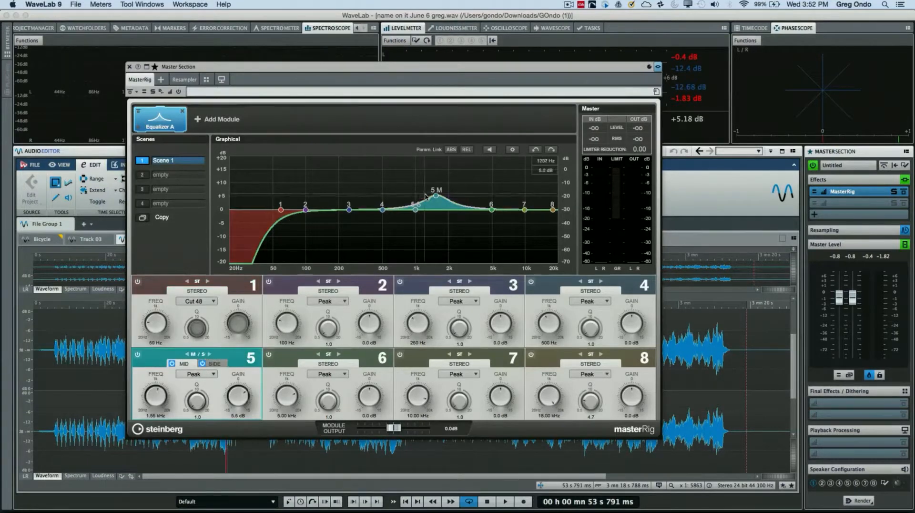
Reshape band 5's mid and side nodes, then settle a stereo 6 dB boost near 629 Hz
drag(431, 204, 429, 199)
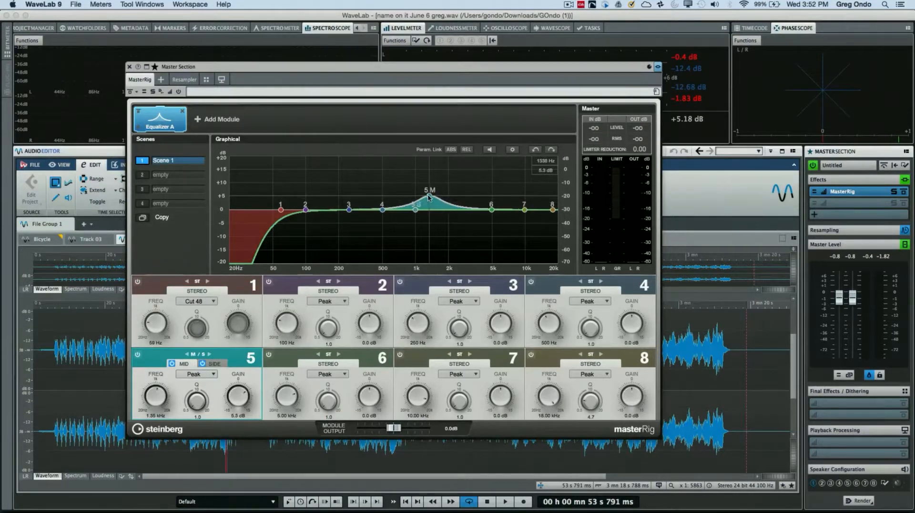
drag(429, 197, 412, 208)
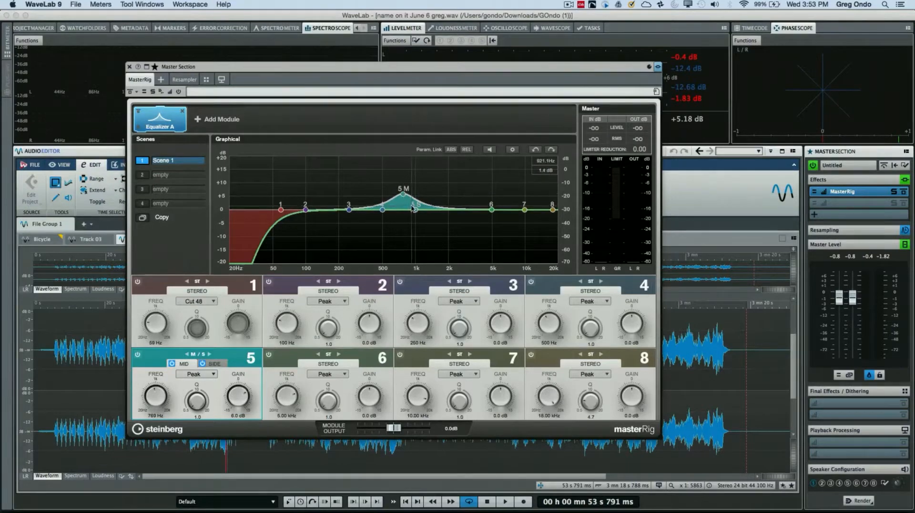
drag(415, 208, 528, 223)
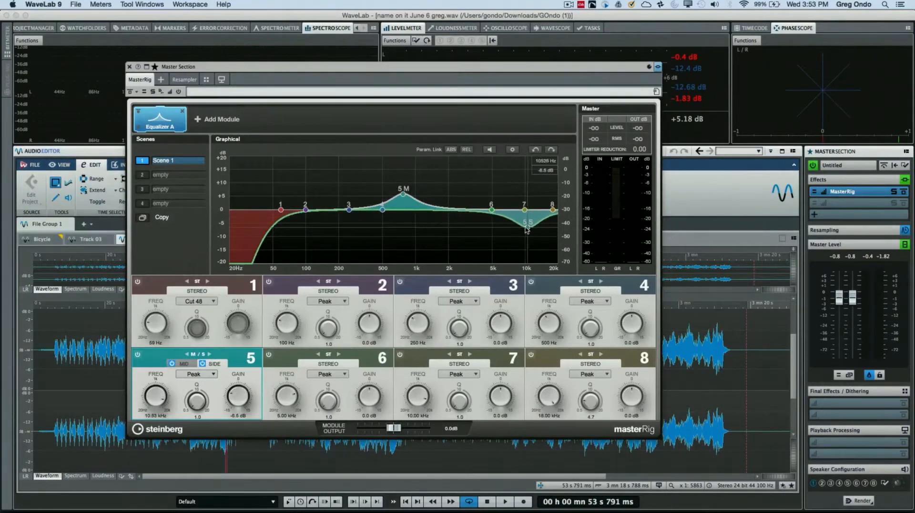
drag(529, 221, 512, 226)
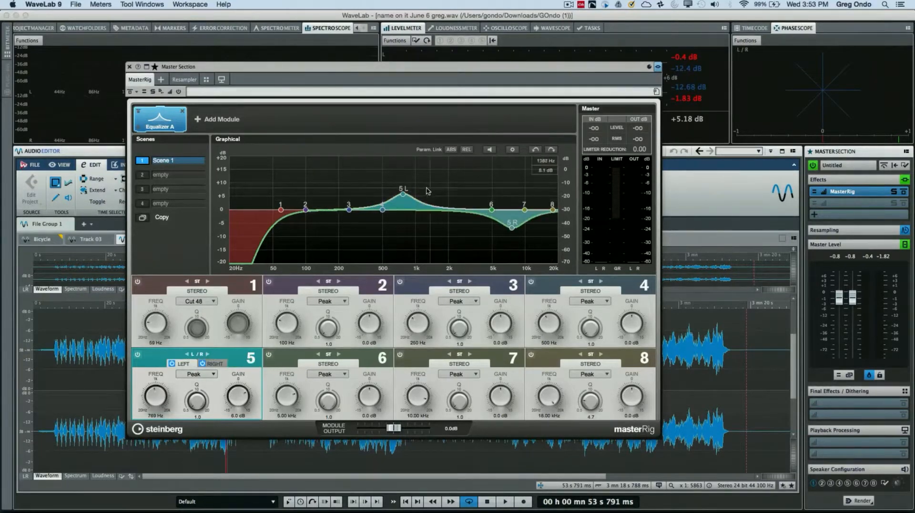
drag(402, 192, 392, 195)
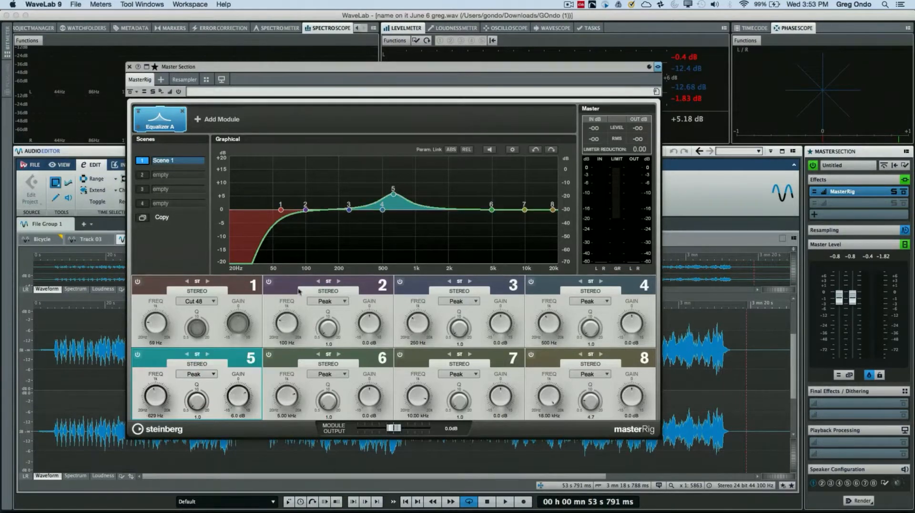
Start playing the track through Equalizer A
click(505, 506)
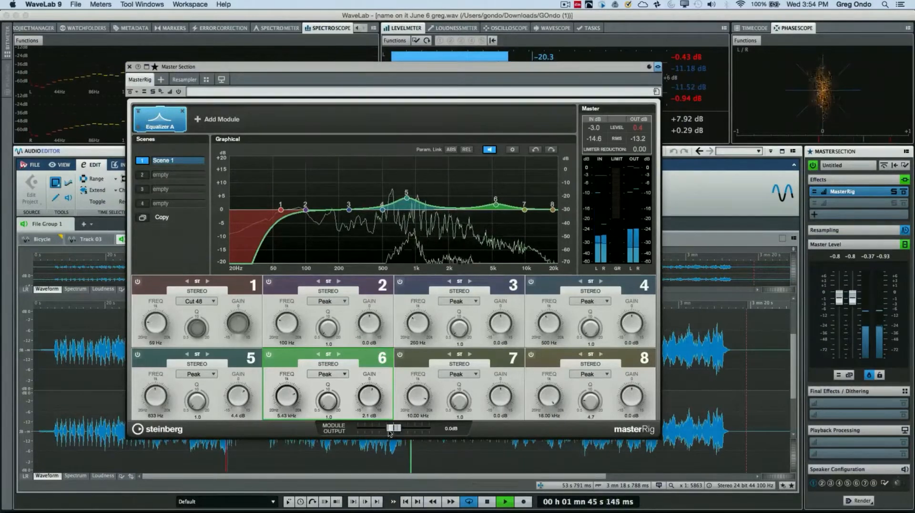
Set Equalizer A's Module Output to +2 dB and lift band 5's boost near 900 Hz
drag(391, 428, 398, 427)
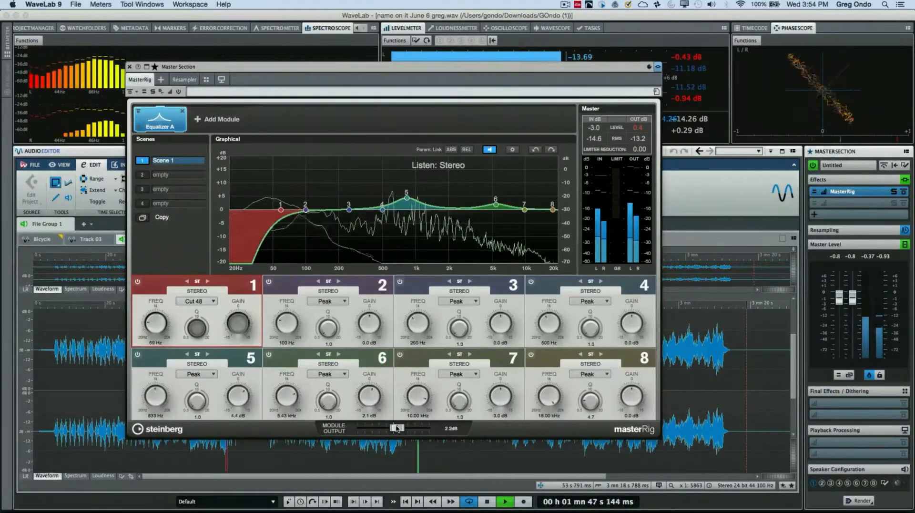
drag(394, 427, 399, 428)
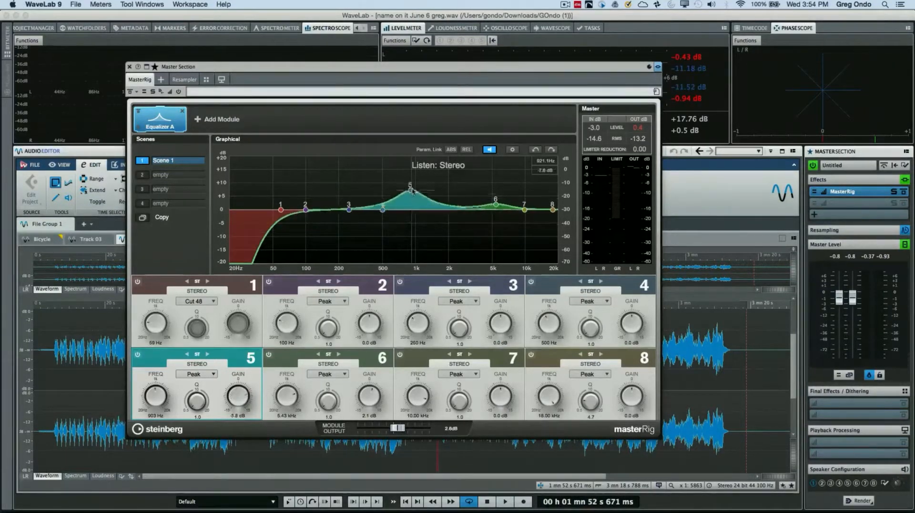
Reshape band 5 into an 8.5 dB boost near 1.24 kHz with Q about 1.3
drag(409, 187, 409, 193)
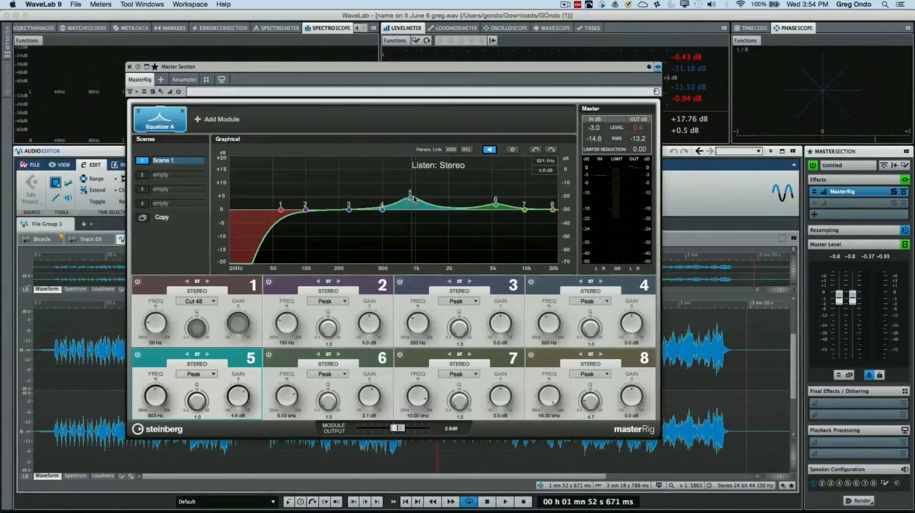
drag(410, 193, 375, 202)
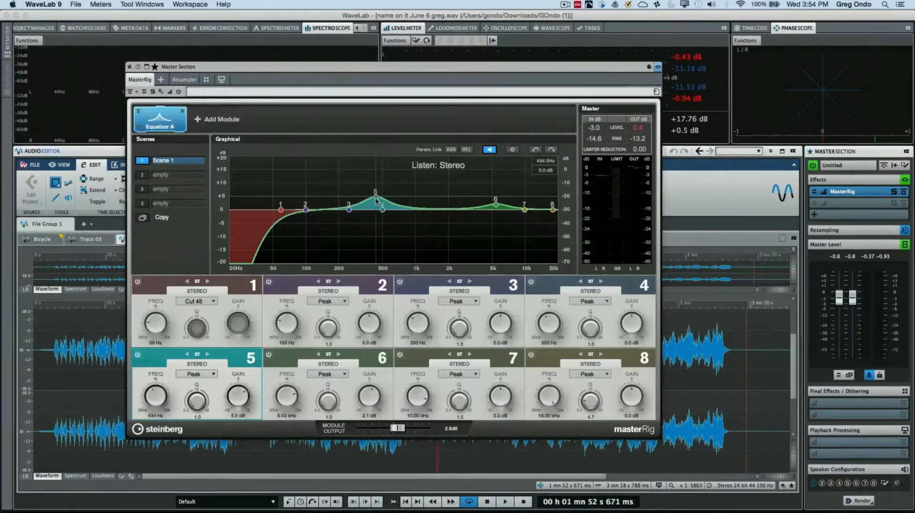
drag(374, 192, 411, 192)
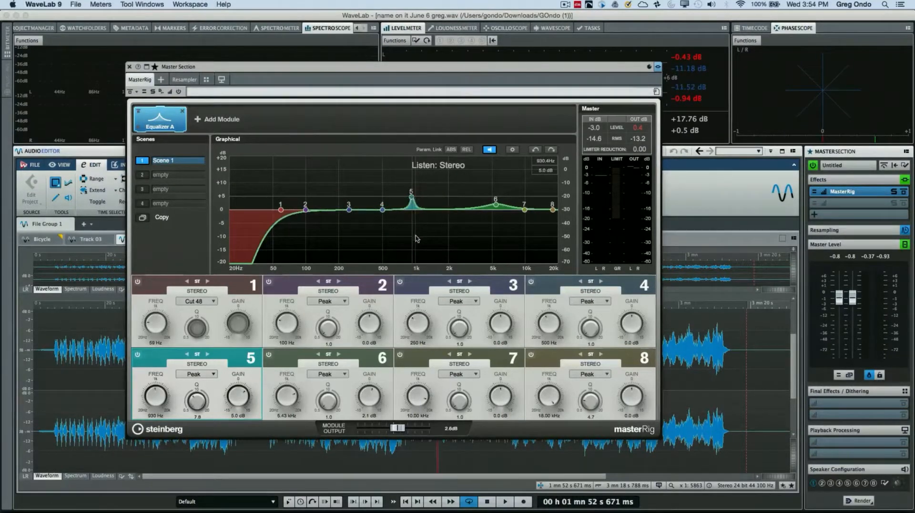
drag(411, 193, 412, 199)
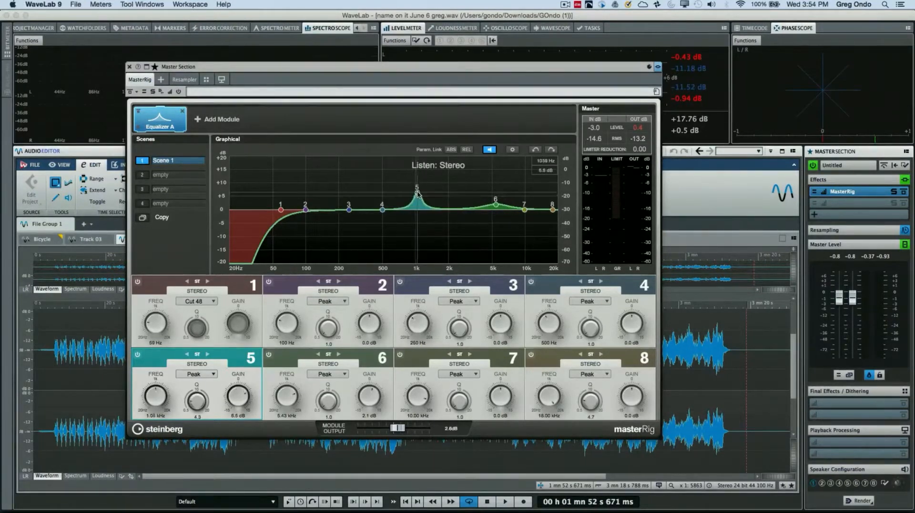
drag(416, 192, 432, 187)
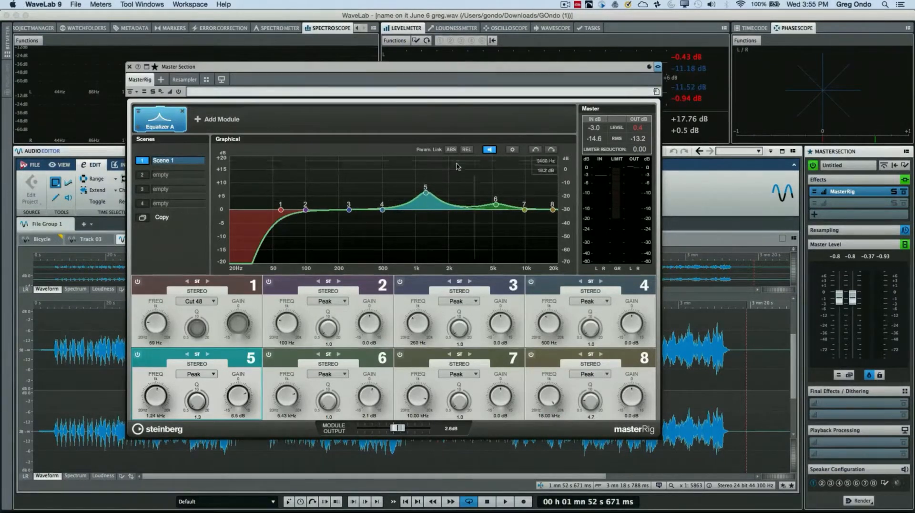
mouse_move(534, 149)
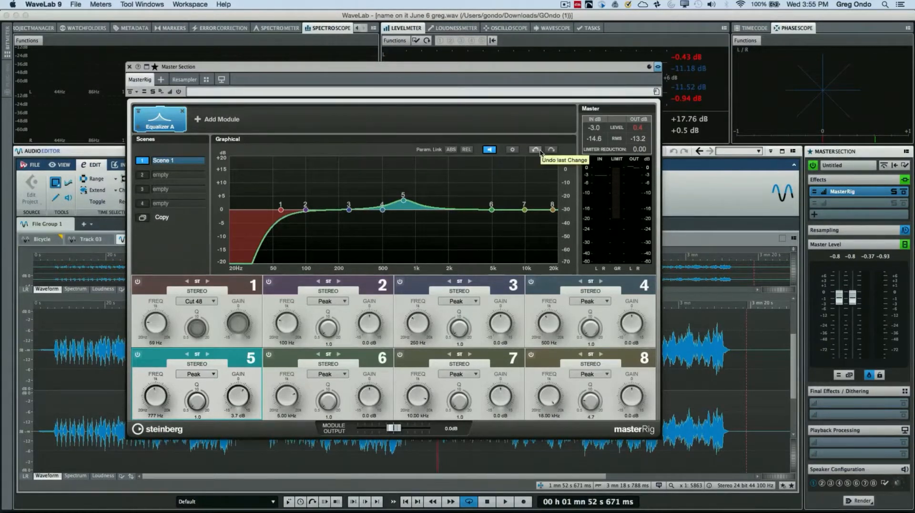
mouse_move(535, 149)
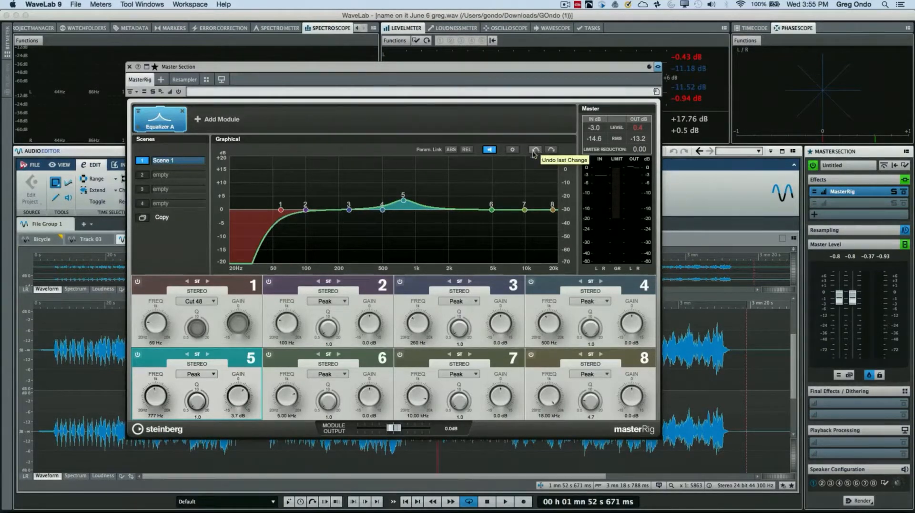
mouse_move(222, 125)
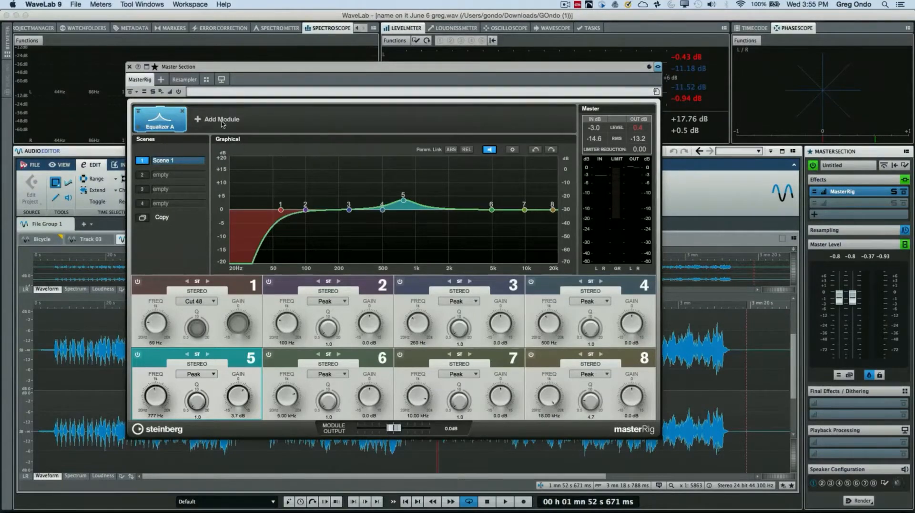
Add Compressor A to the MasterRig and split it into four bands
click(220, 119)
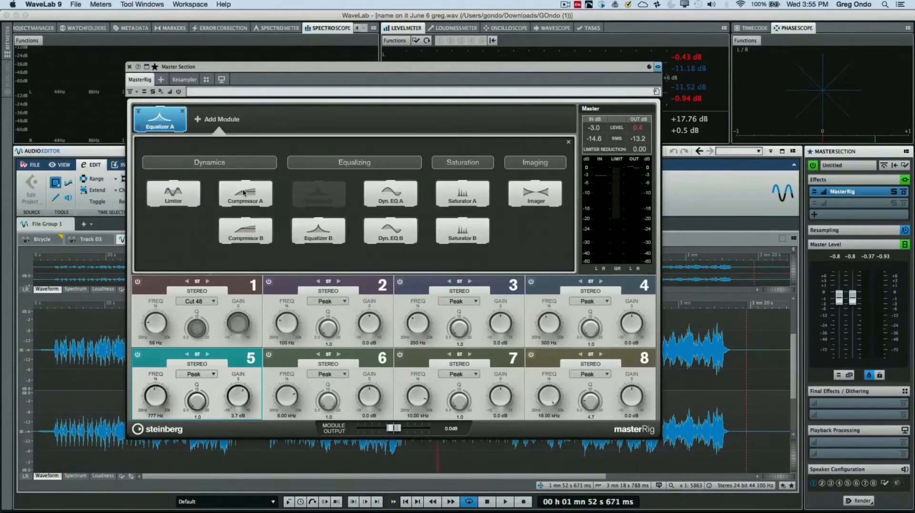
click(244, 193)
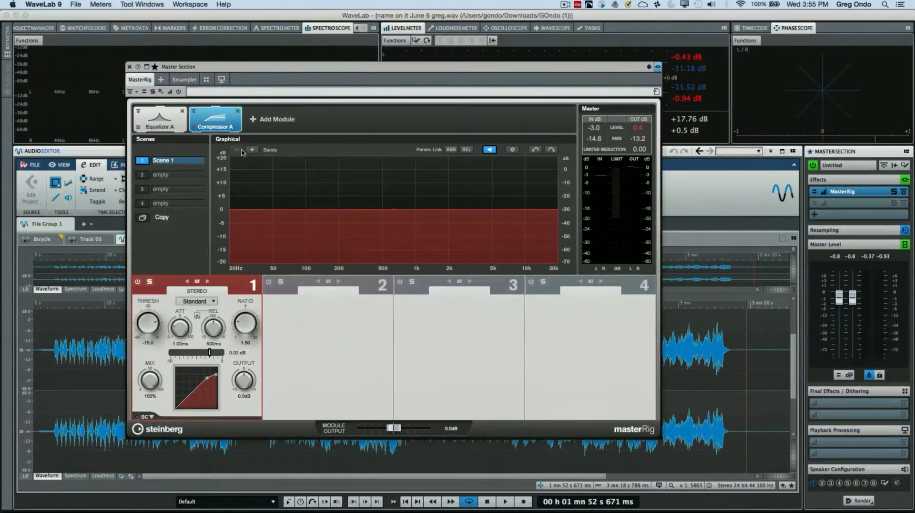
click(251, 149)
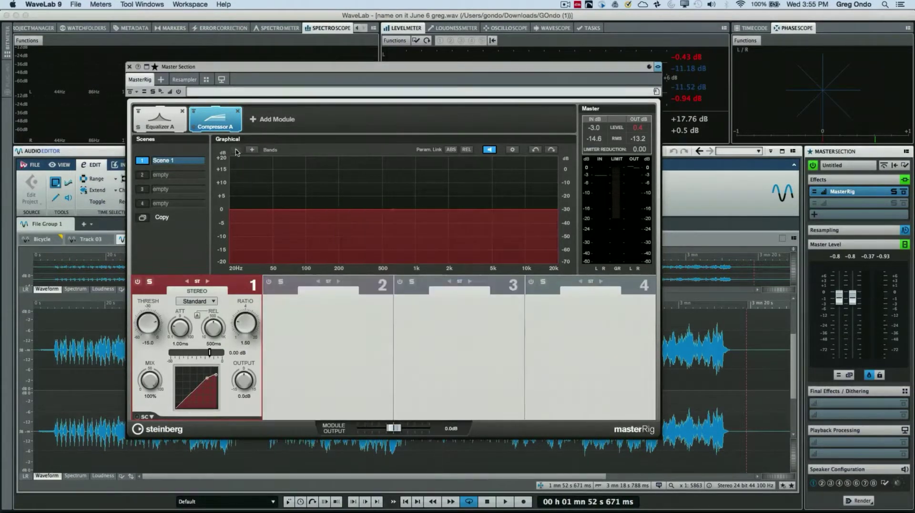
click(252, 150)
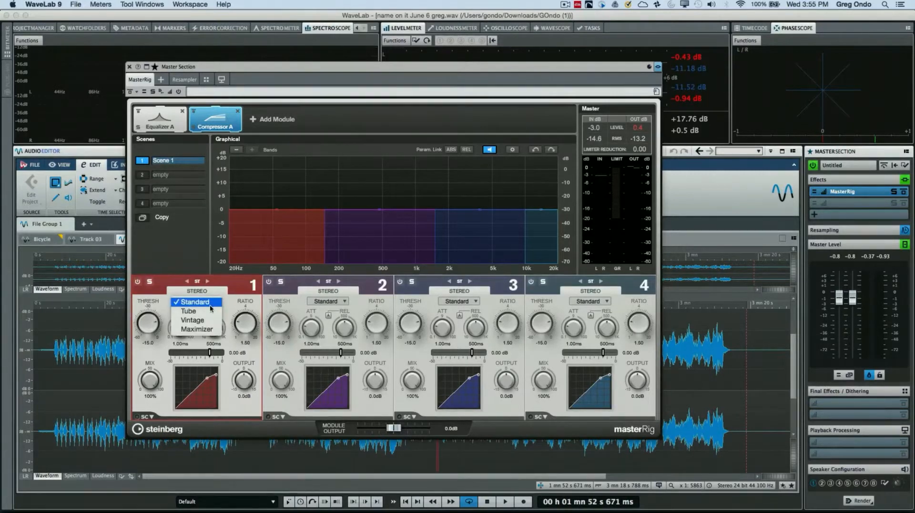
Set compressor bands 2–4 to Tube, Vintage and Maximizer, with band 3 mid/side
click(327, 301)
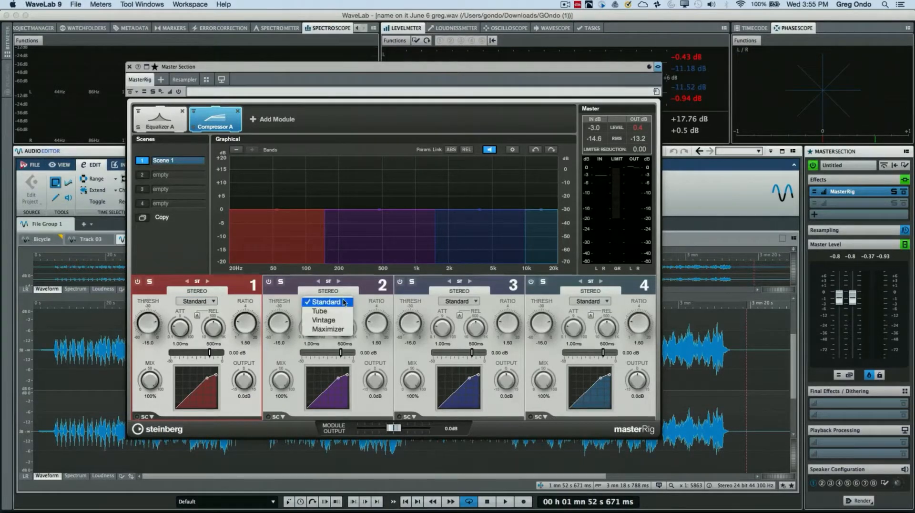
click(319, 311)
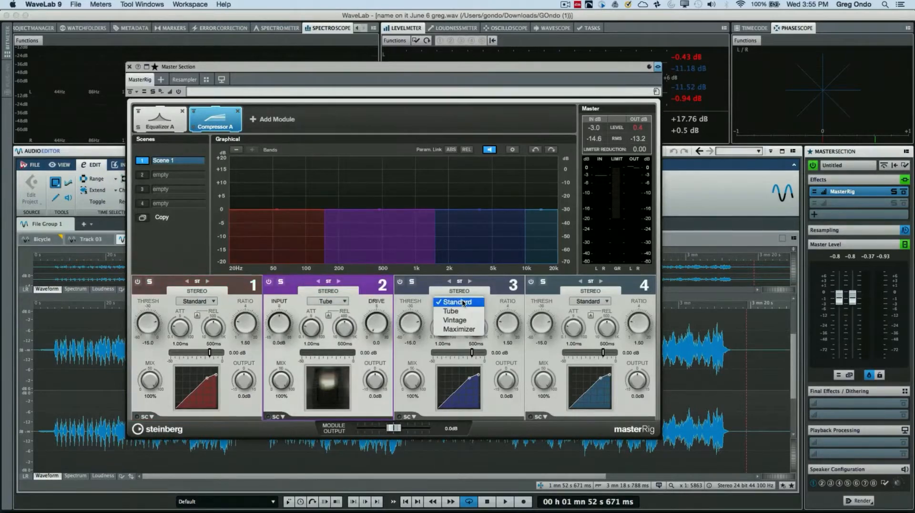
click(455, 320)
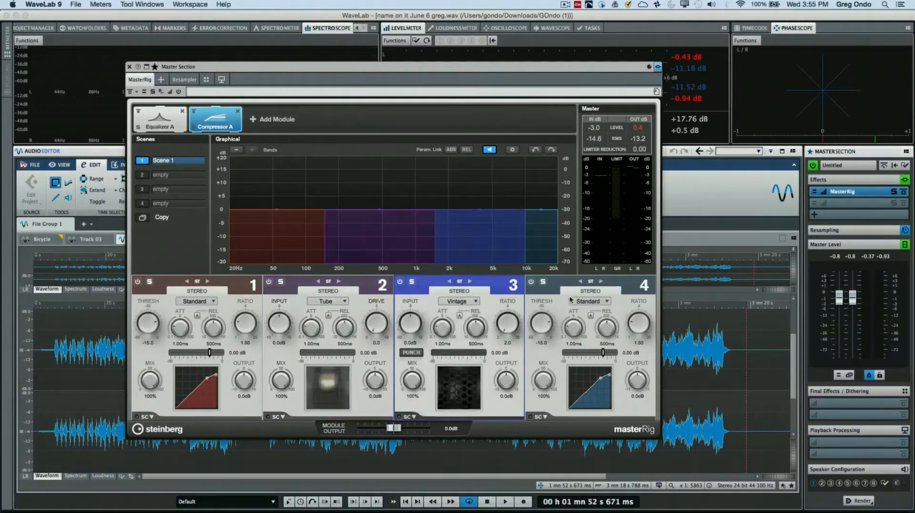
click(589, 300)
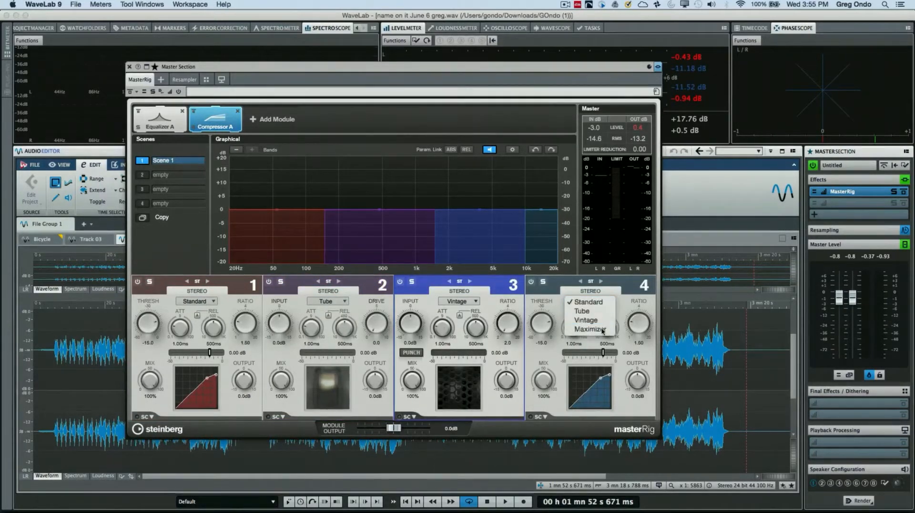
click(587, 328)
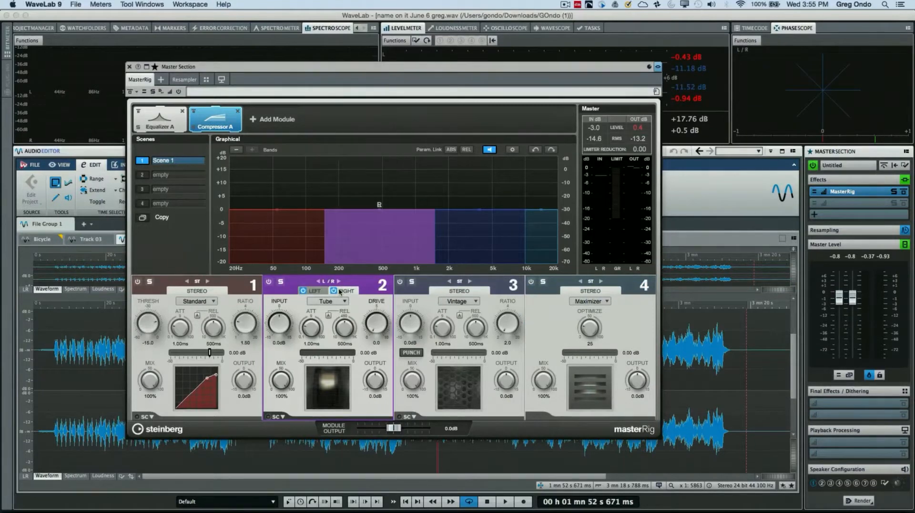
click(470, 281)
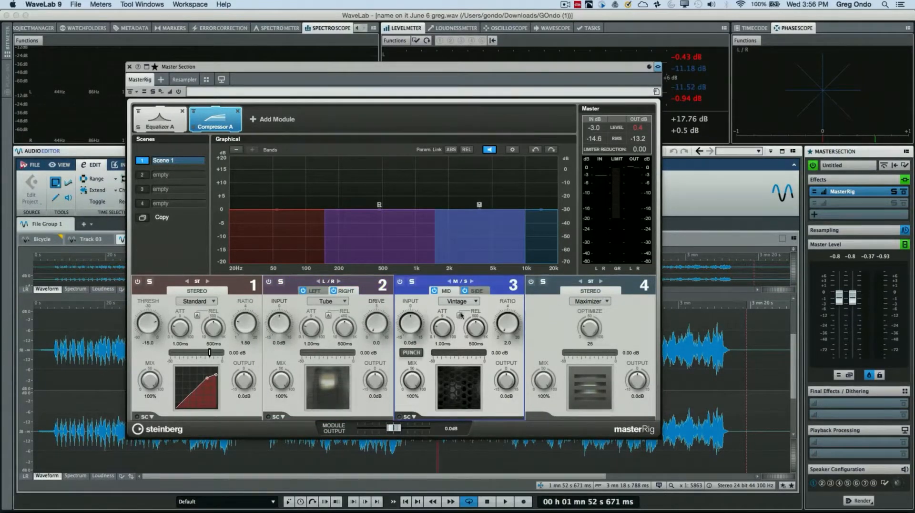
mouse_move(183, 392)
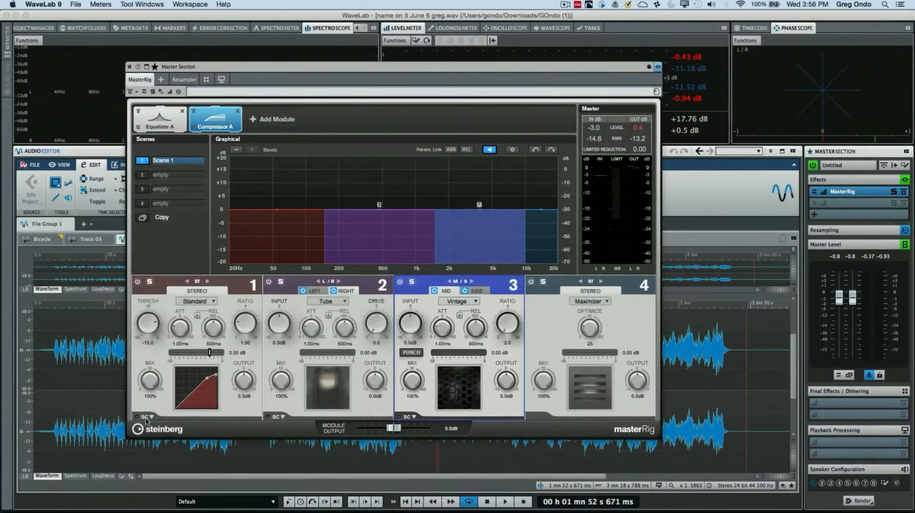
Solo band 1's sidechain, raise band 3 to 4:1 ratio and 5.3 dB output
click(140, 418)
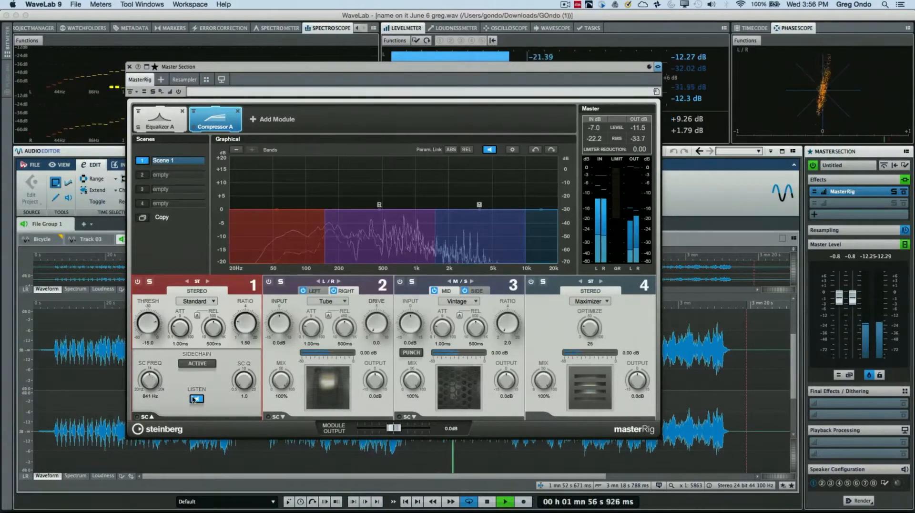
click(197, 399)
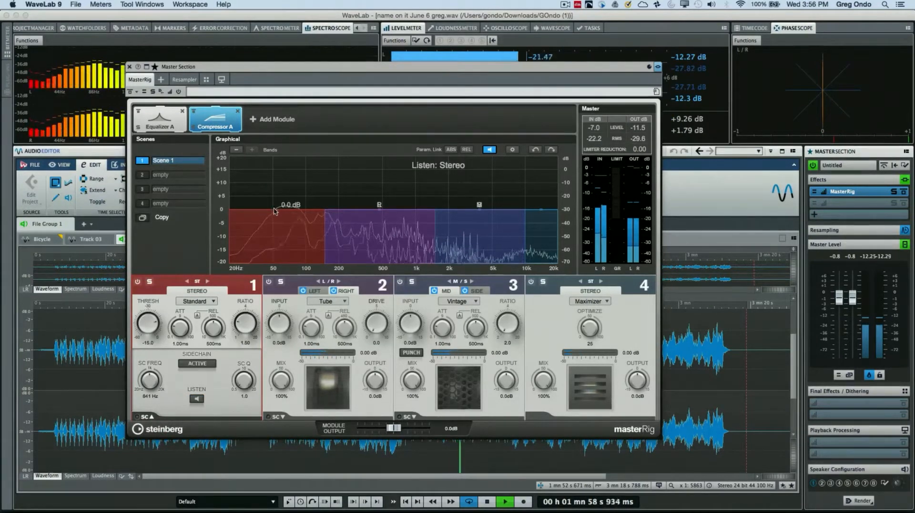
drag(275, 211, 275, 197)
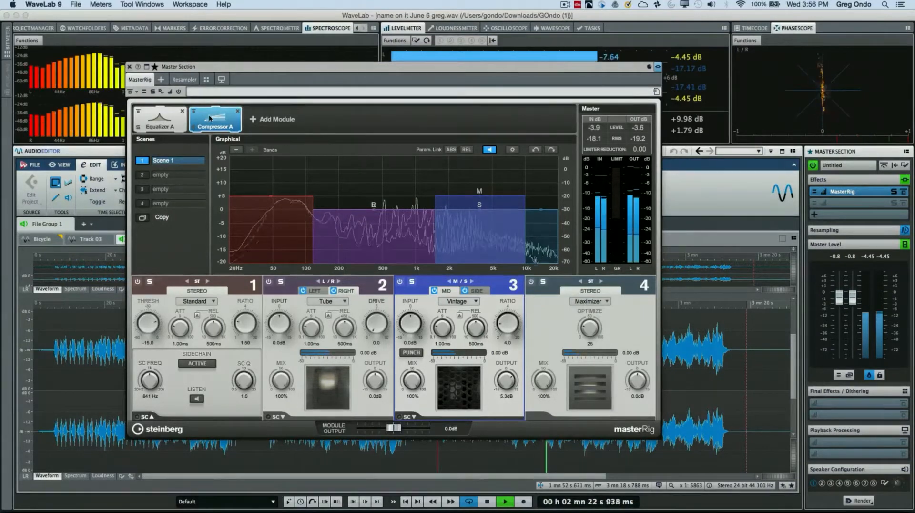
click(215, 120)
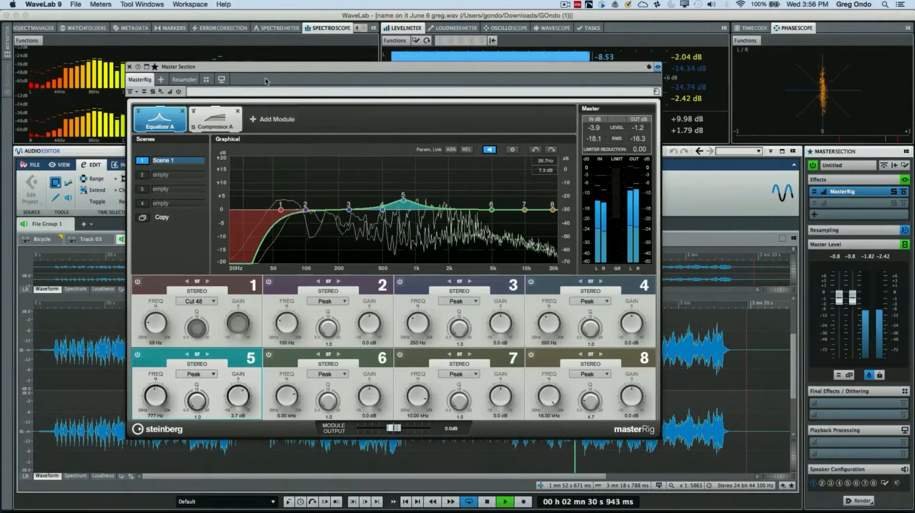
Open the Add Module catalogue of dynamics, EQ, saturation and imaging modules
click(271, 120)
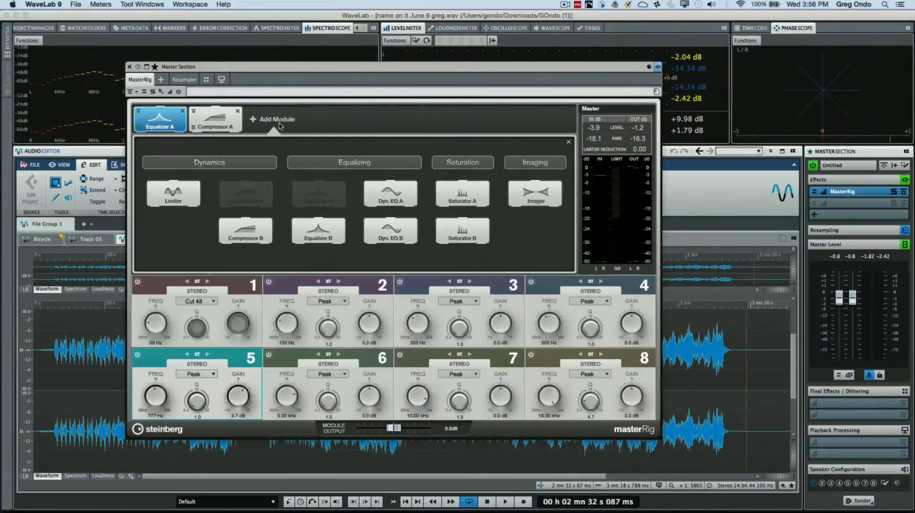
mouse_move(390, 211)
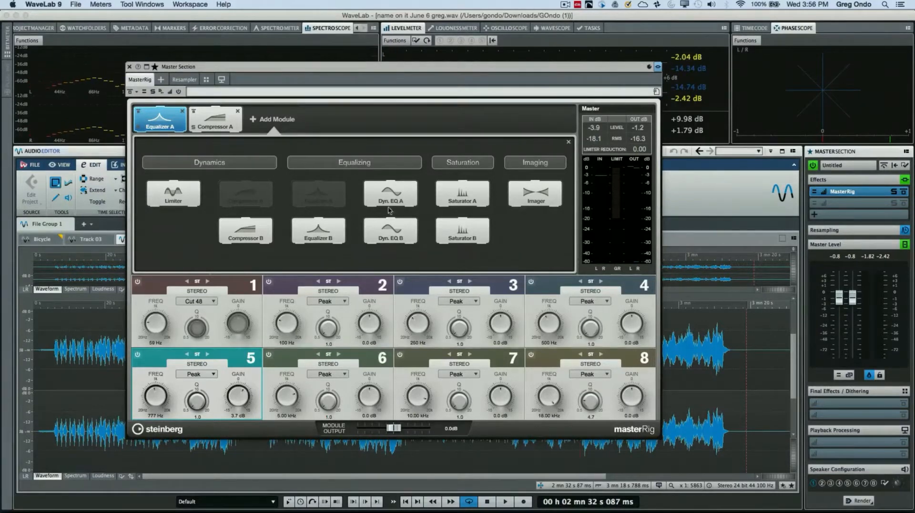
Add Dyn. EQ A with band 2 mid/side boosting 6.7 dB near 912 Hz, band 3 L/R
click(391, 194)
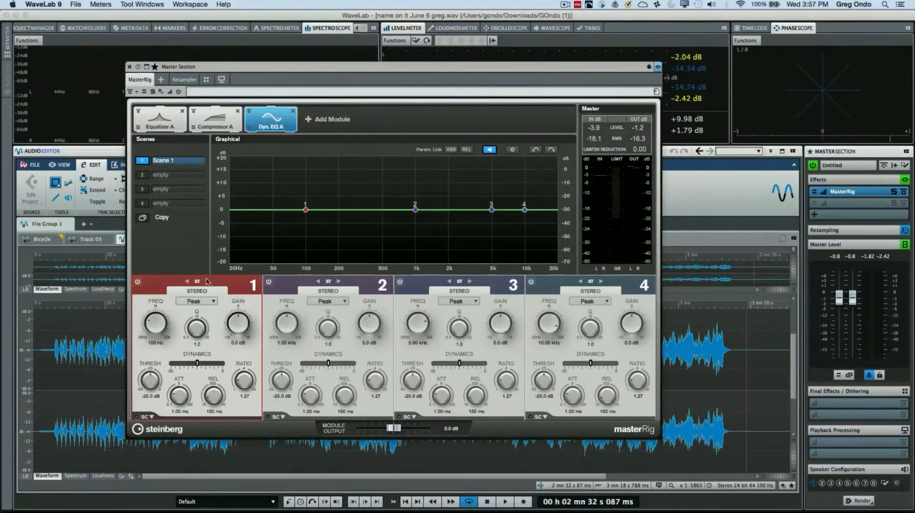
click(197, 301)
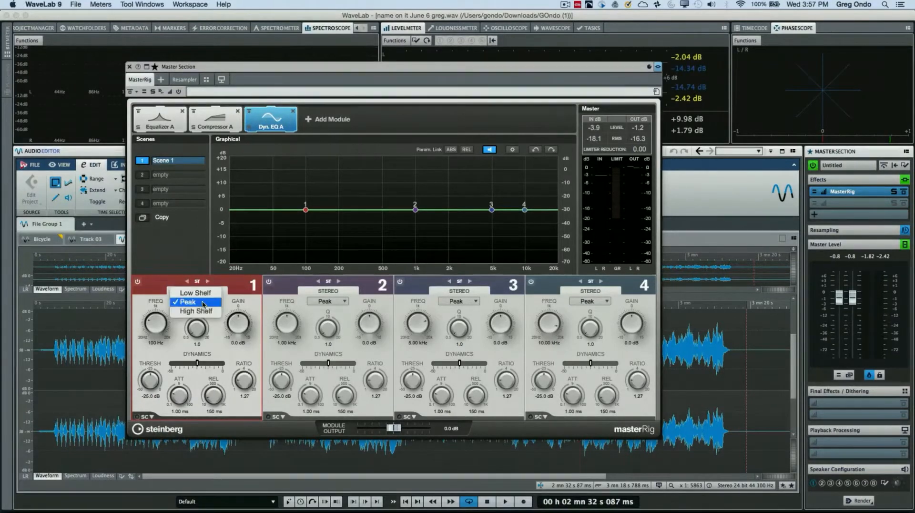
mouse_move(195, 311)
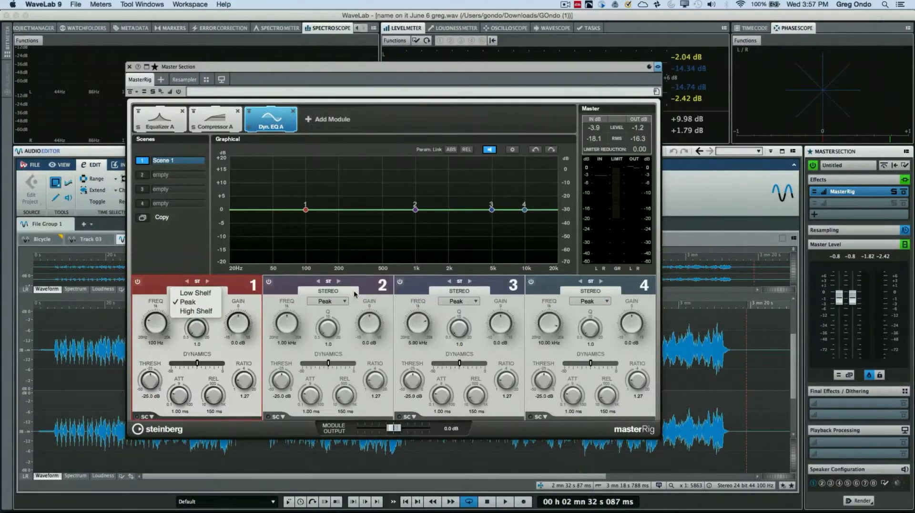
click(197, 301)
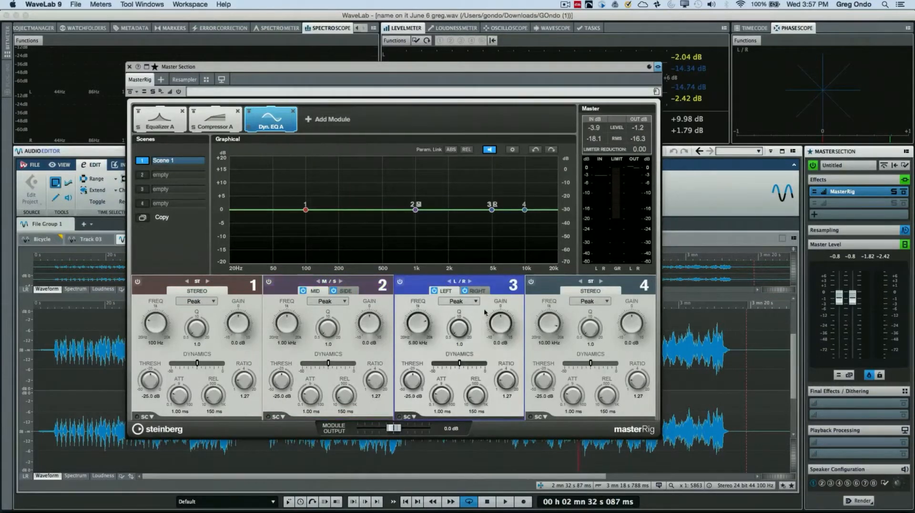
mouse_move(279, 233)
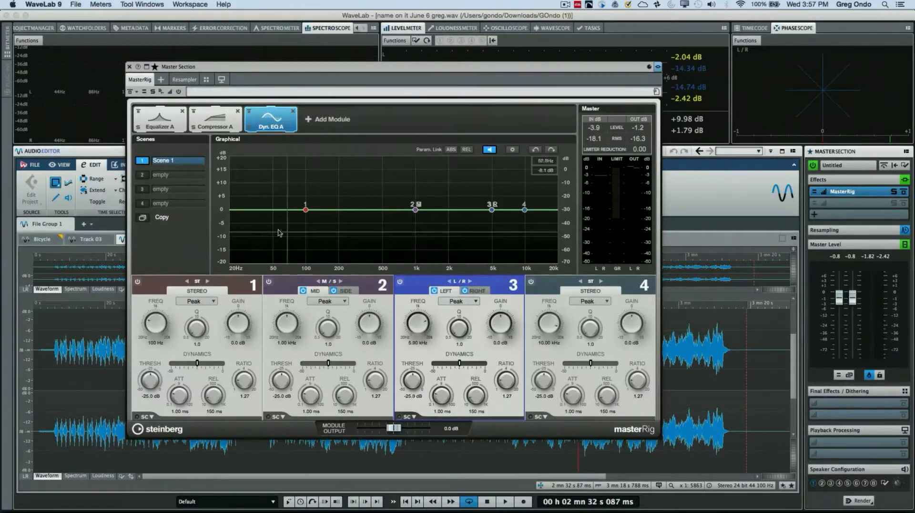
click(505, 501)
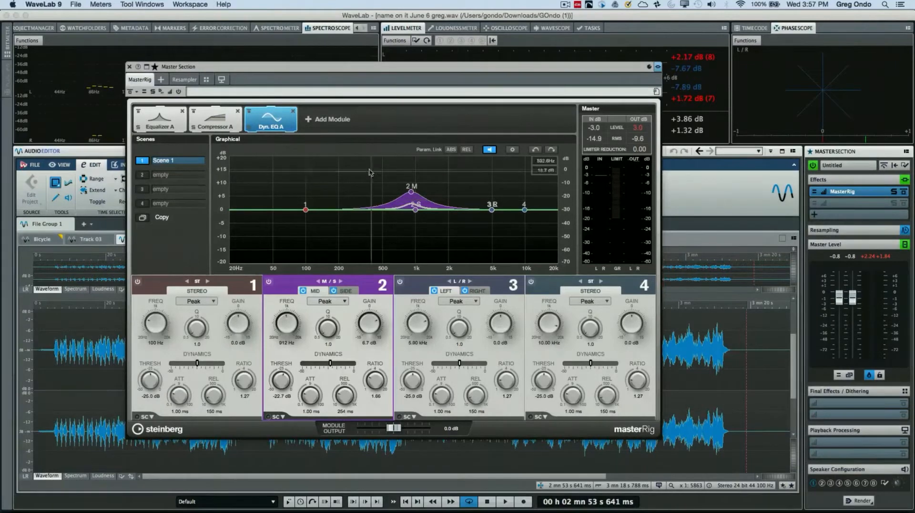
mouse_move(316, 122)
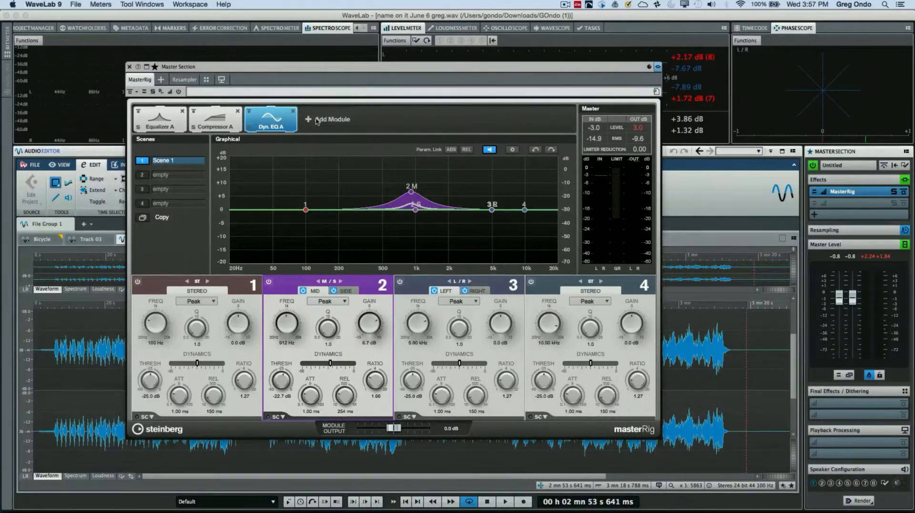
Add Saturator A, give band 1 drive 2.9 with louder output, and band 3 tube mode
click(331, 119)
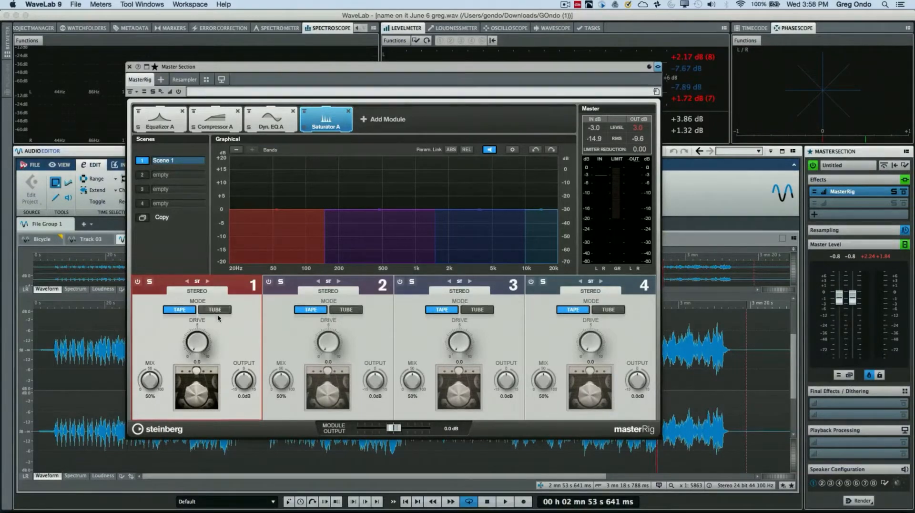
click(214, 310)
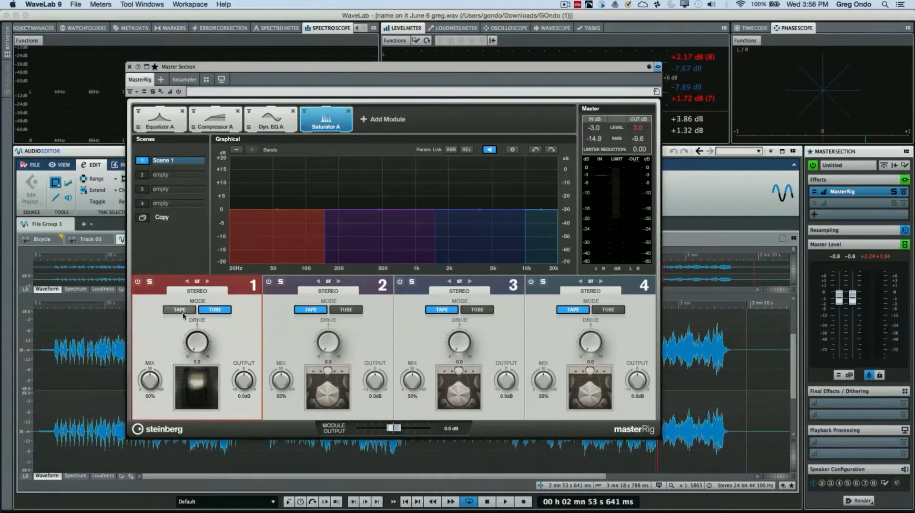
click(503, 506)
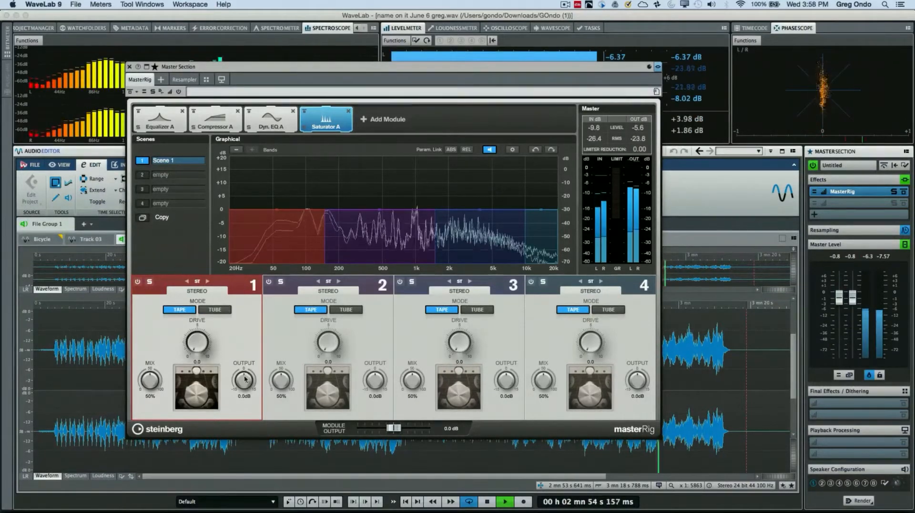
drag(244, 382, 244, 370)
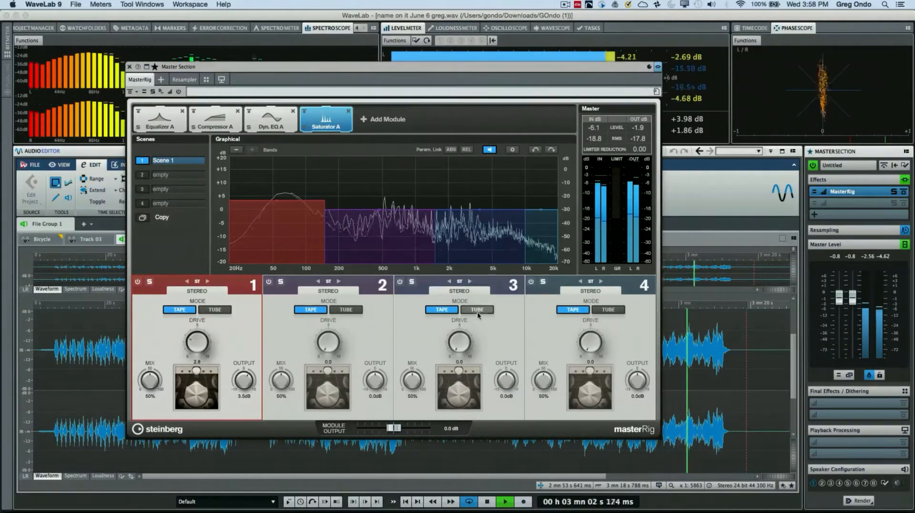
click(477, 309)
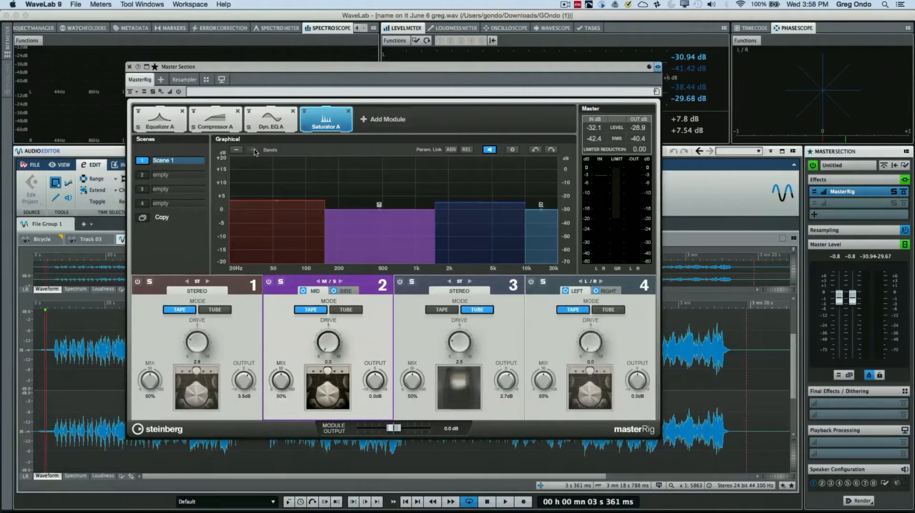
click(504, 506)
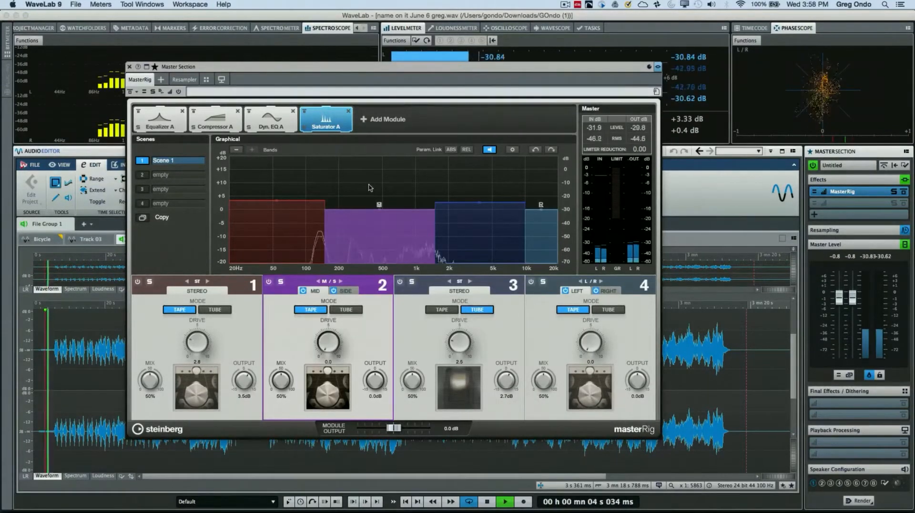
Add an Imager module, set band 4 width to 106%, and band 3 to 150% width with 5.0 dB output
click(381, 119)
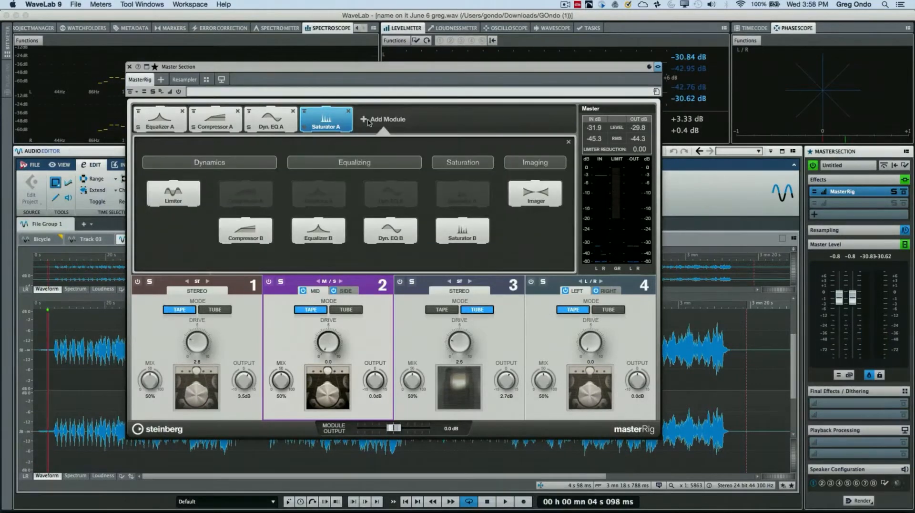
mouse_move(535, 203)
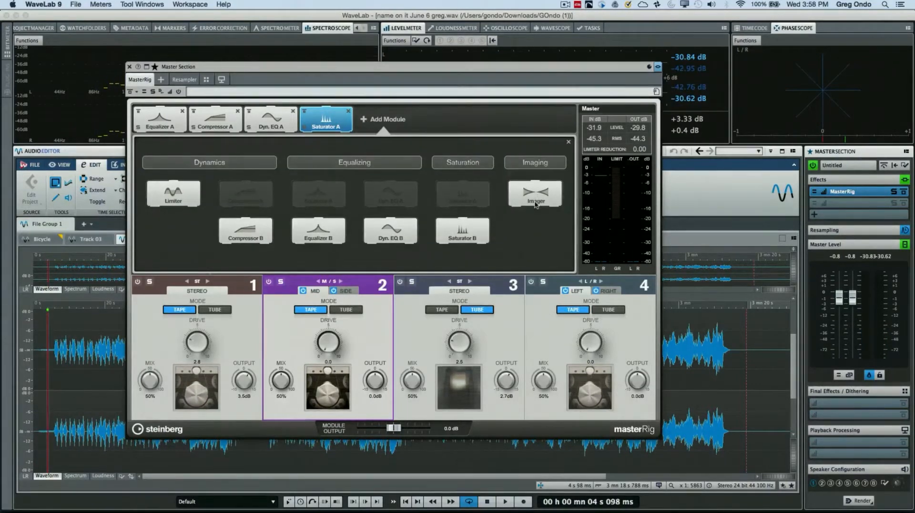
click(534, 194)
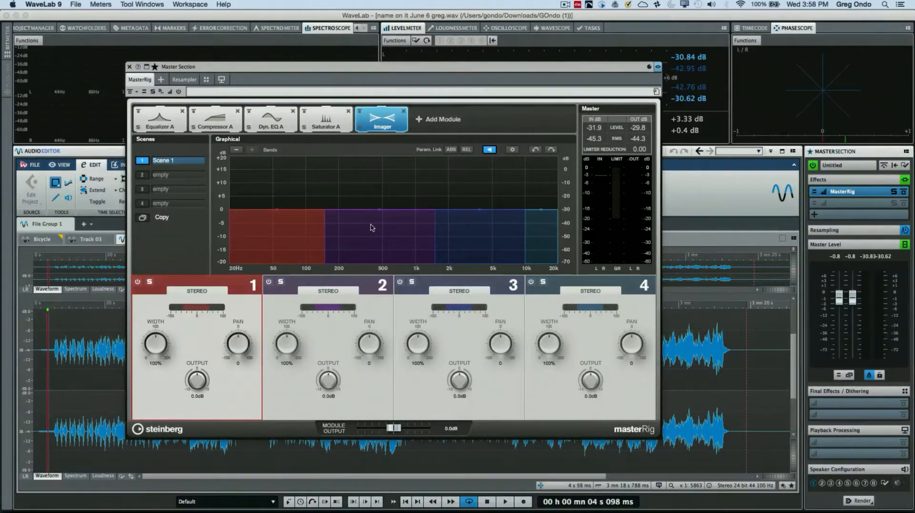
mouse_move(329, 224)
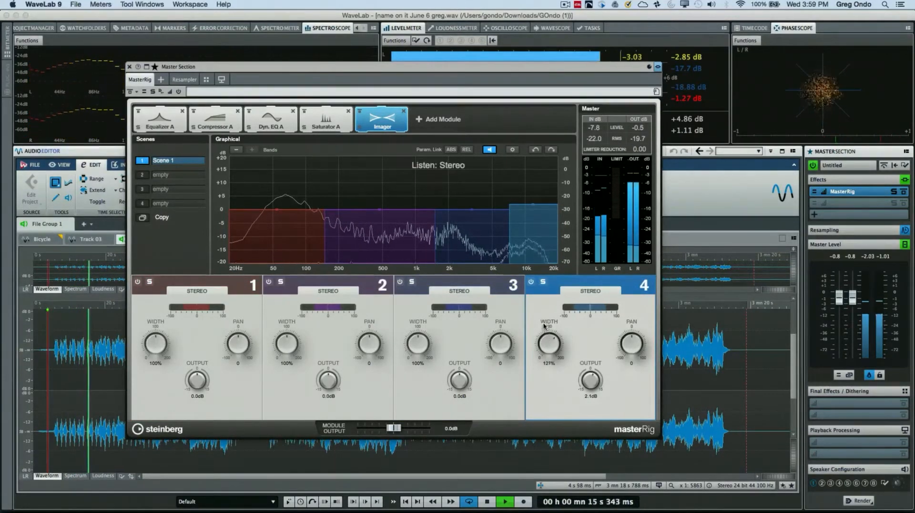
drag(548, 341, 552, 327)
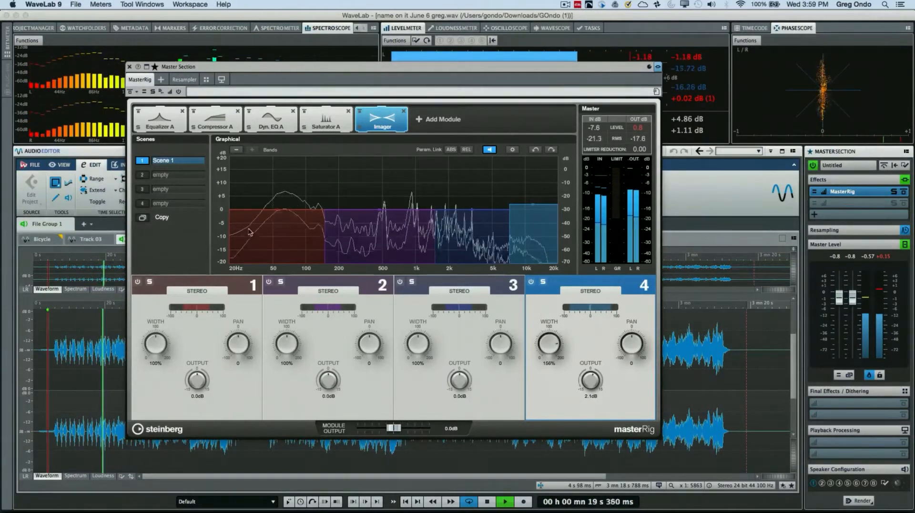
drag(155, 341, 156, 347)
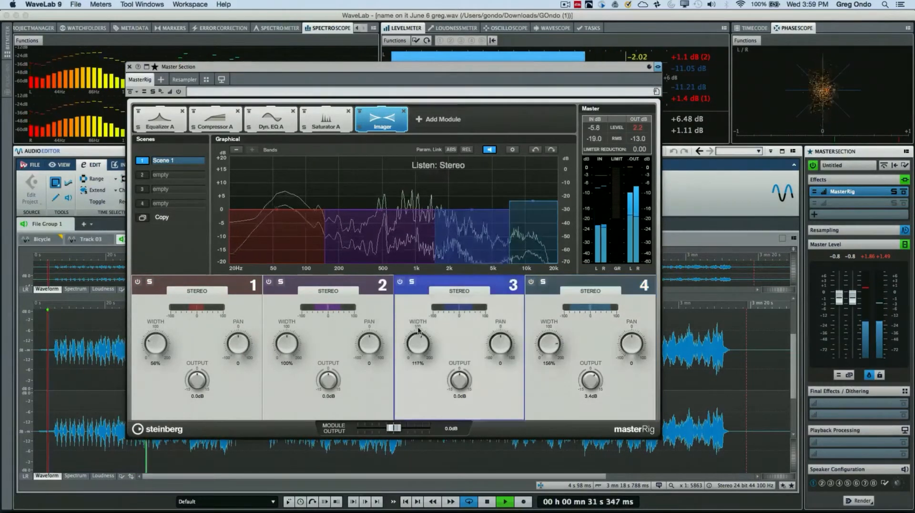
drag(418, 342, 421, 335)
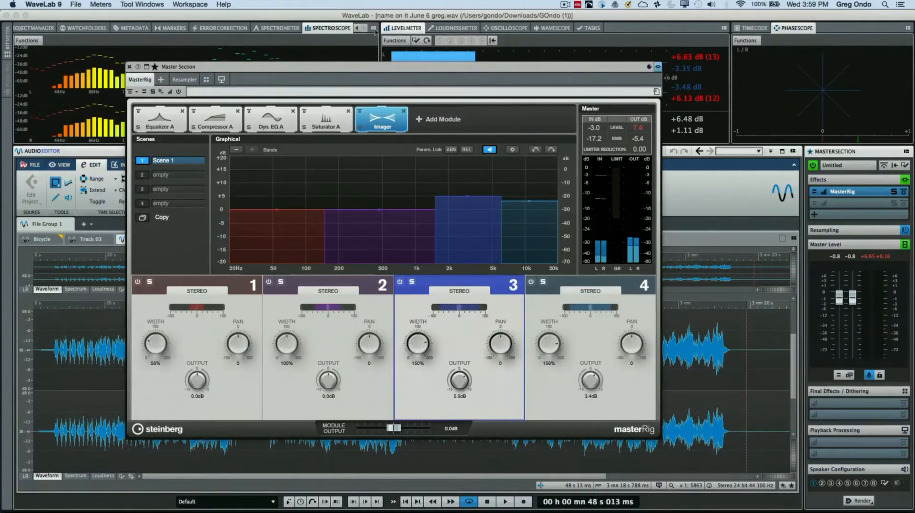
Add a Limiter, start playback, set Mid +4.7 dB and Side -4.8 dB, and enable transients and harmonics
click(441, 120)
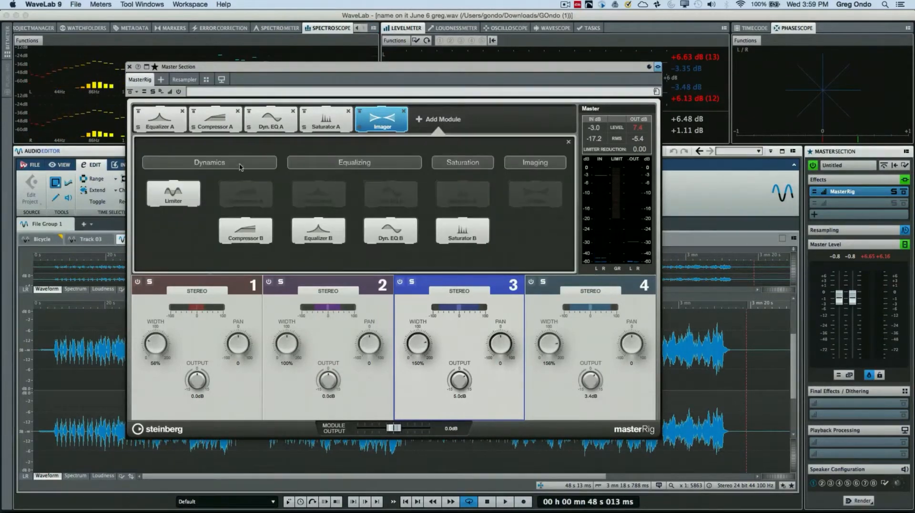
click(173, 194)
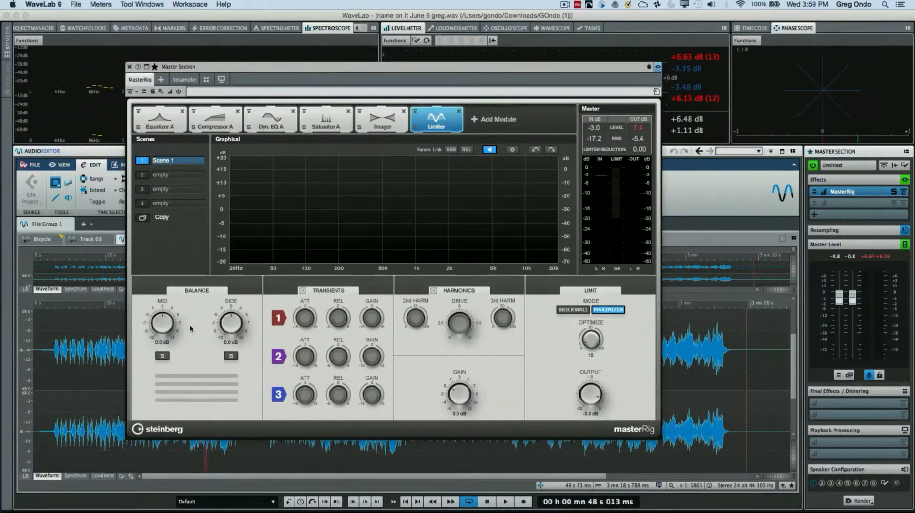
mouse_move(158, 321)
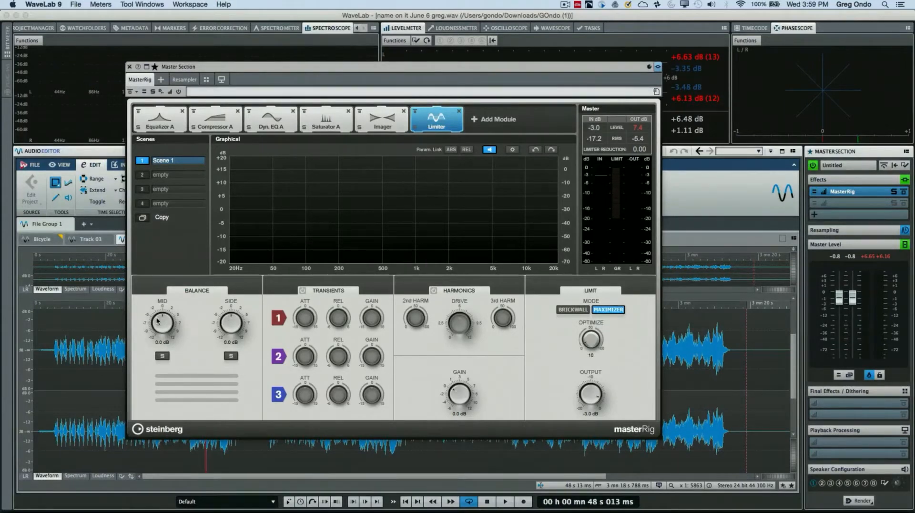
mouse_move(180, 320)
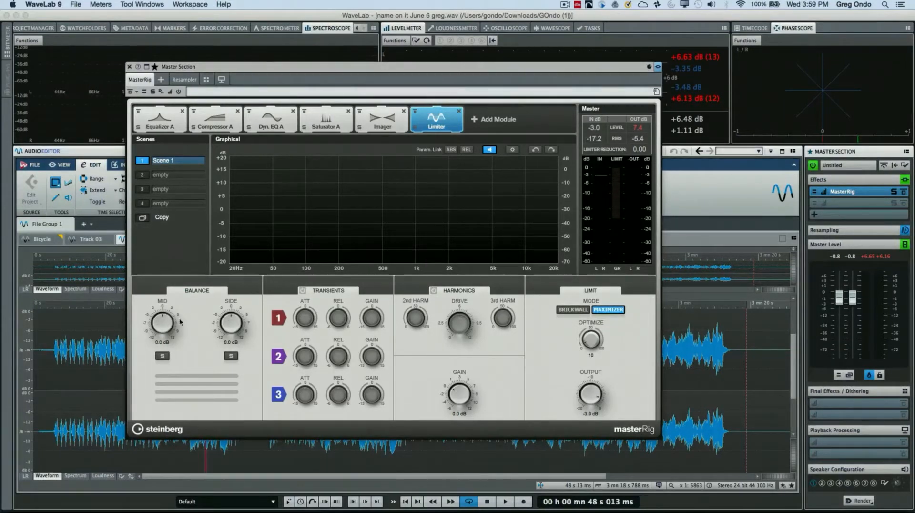
click(504, 505)
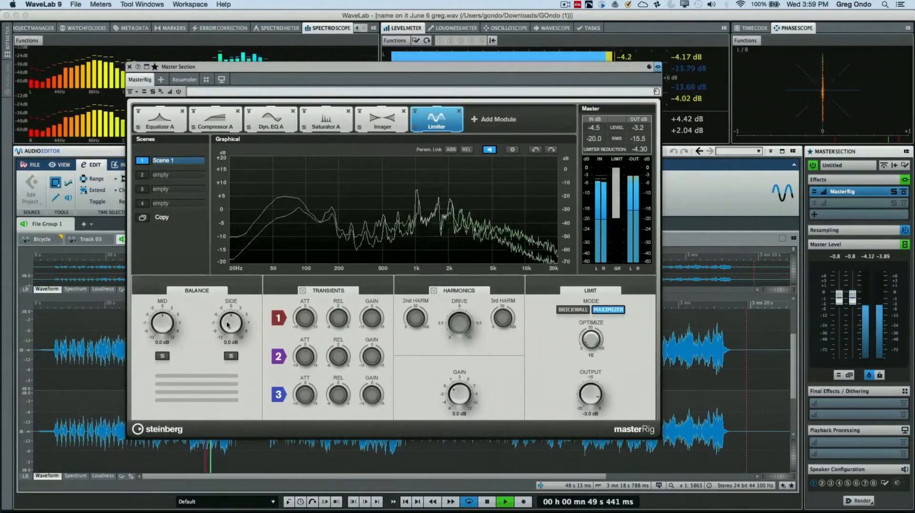
drag(231, 324, 233, 307)
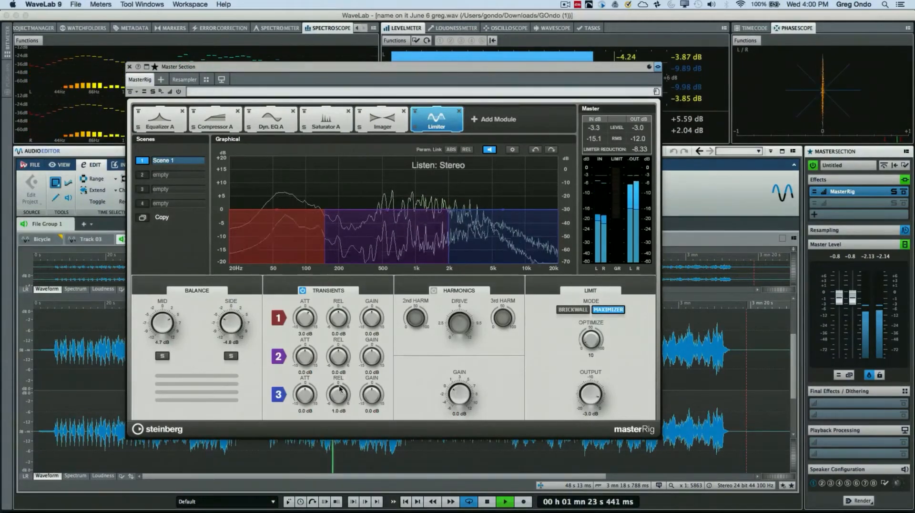
drag(371, 356, 371, 365)
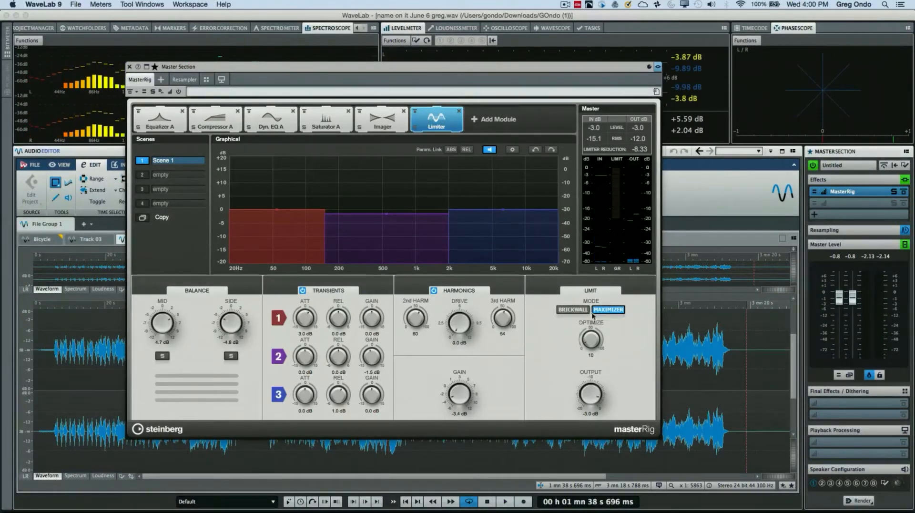
Set the Limiter to brickwall, move Dyn EQ A in the chain, and paste Scene 1 into slot 2
click(572, 310)
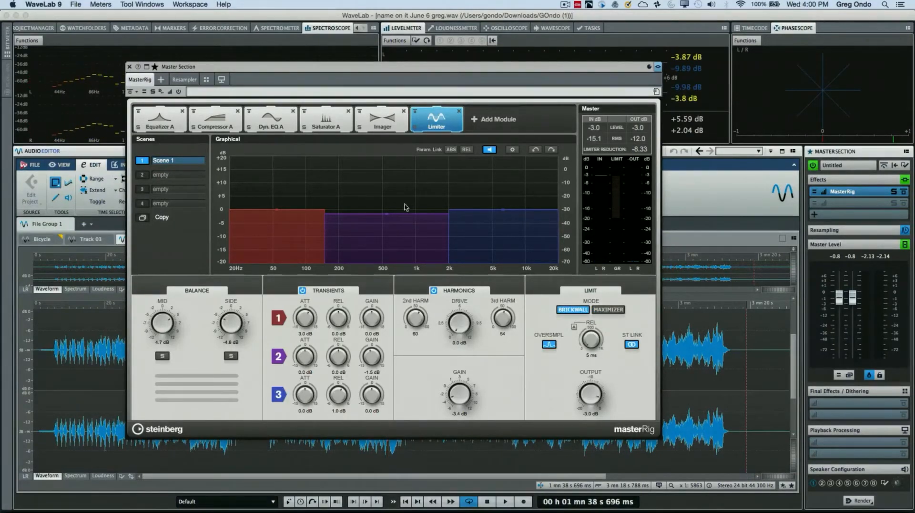
mouse_move(332, 123)
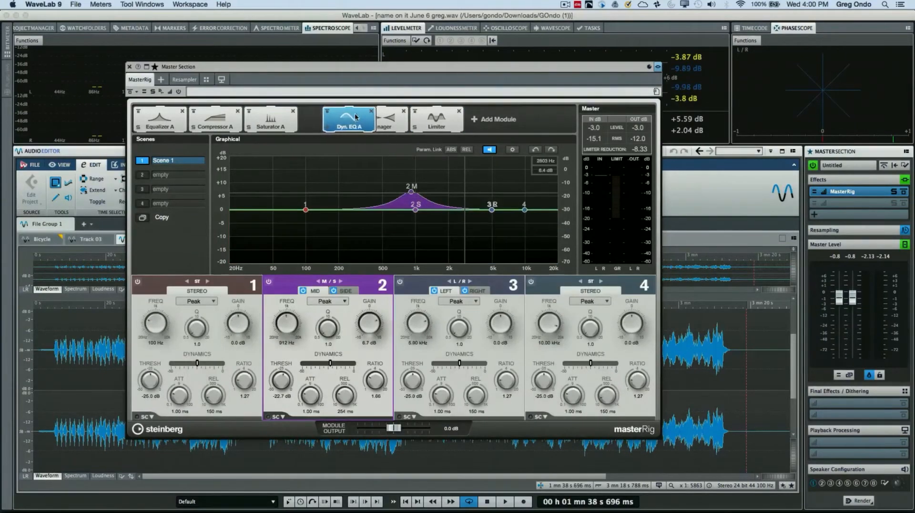
click(235, 126)
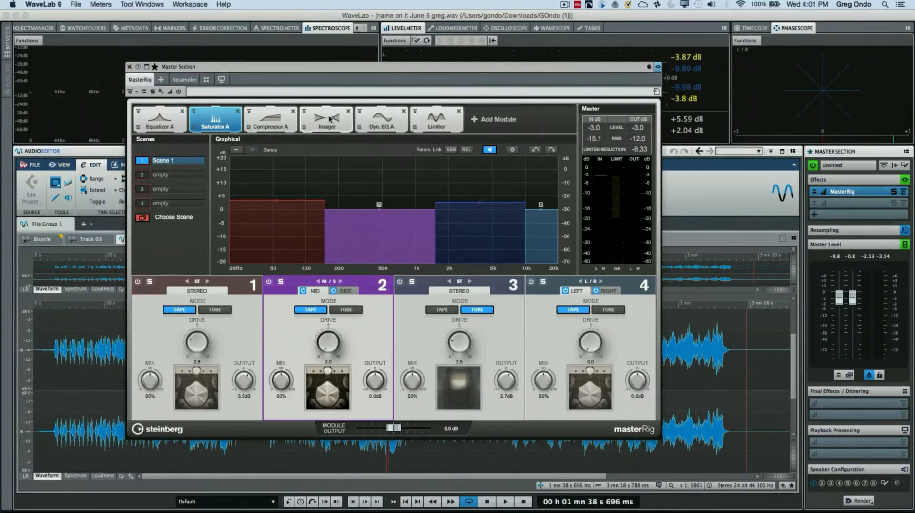
mouse_move(127, 188)
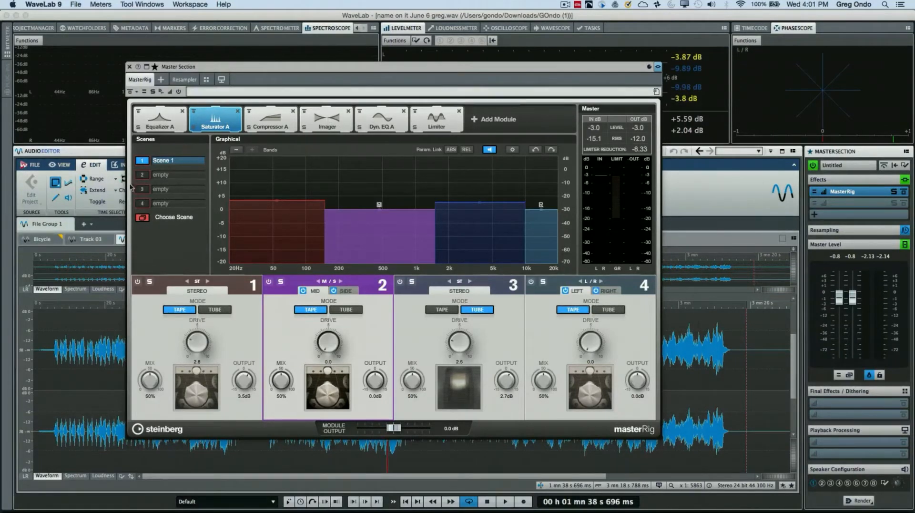
click(271, 127)
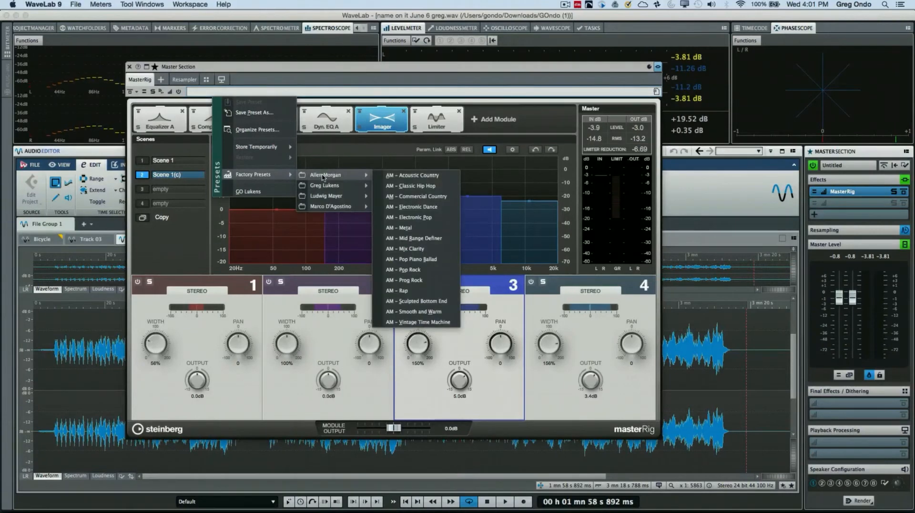
mouse_move(414, 206)
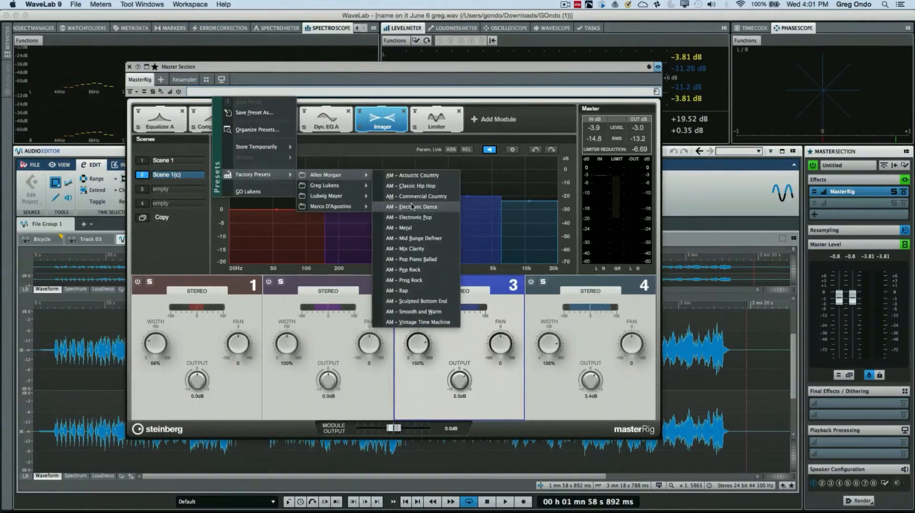
Load Allen Morgan's AM – Electronic Dance preset and audition it with playback
click(416, 207)
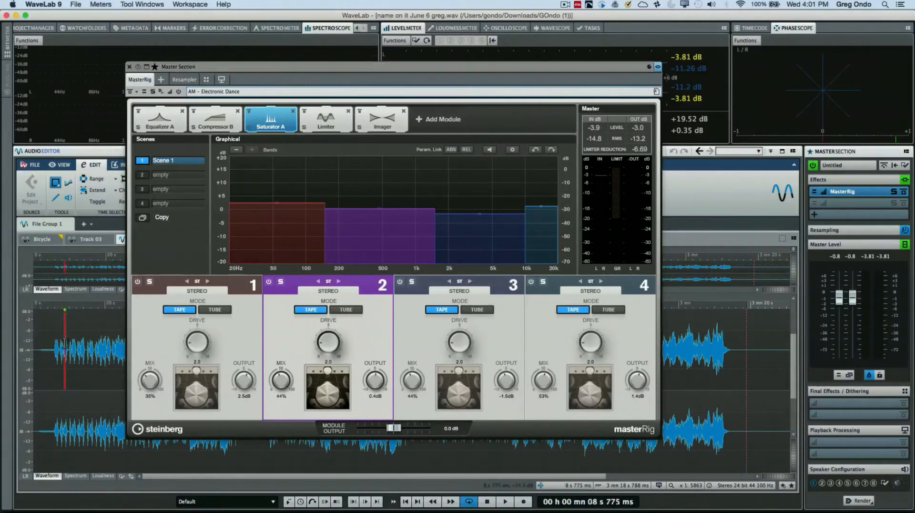
click(504, 501)
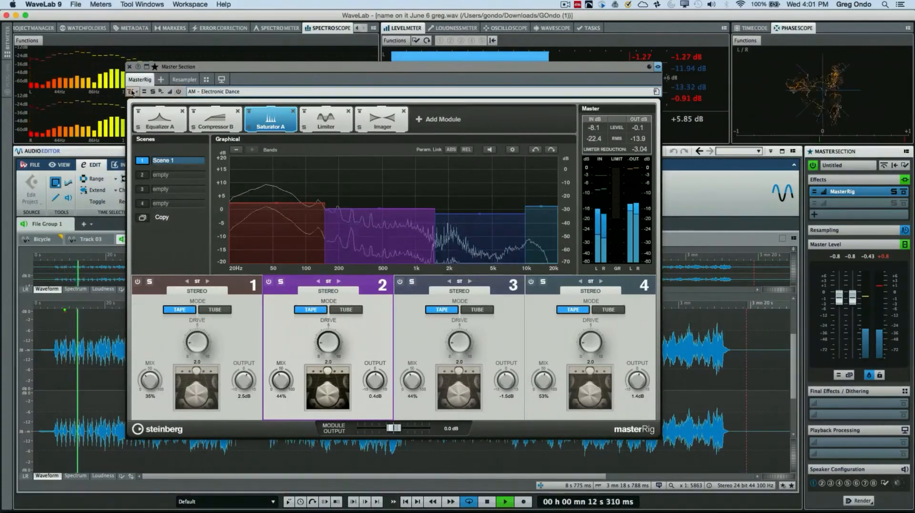
mouse_move(130, 91)
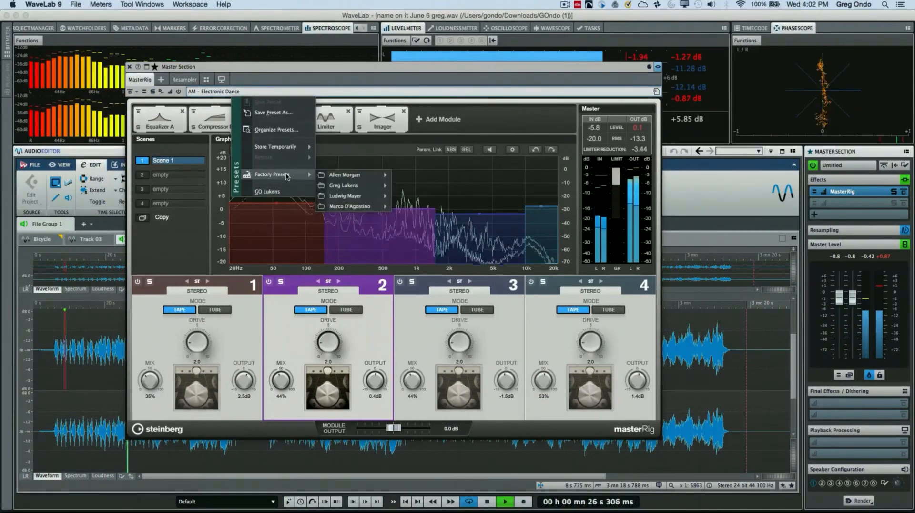
mouse_move(344, 185)
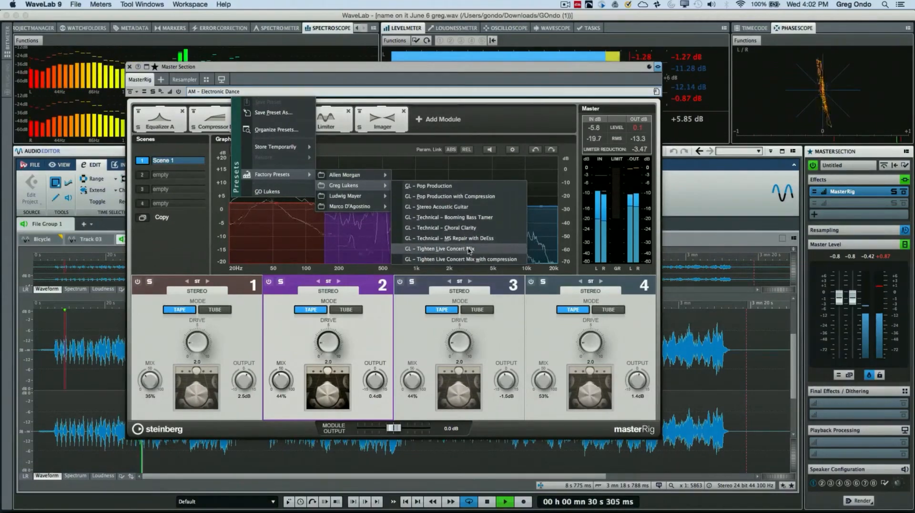
Select GL – Tighten Live Concert Mix from Greg Lukens' factory presets
click(440, 248)
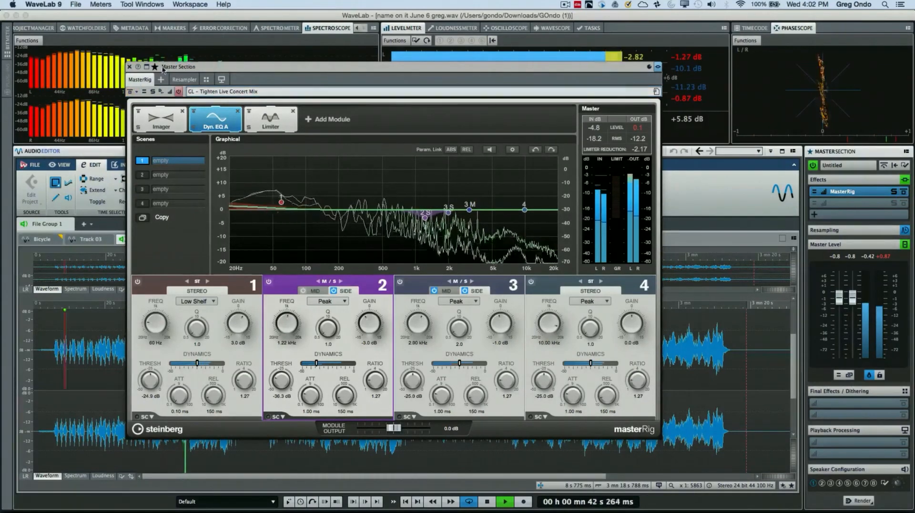
click(221, 79)
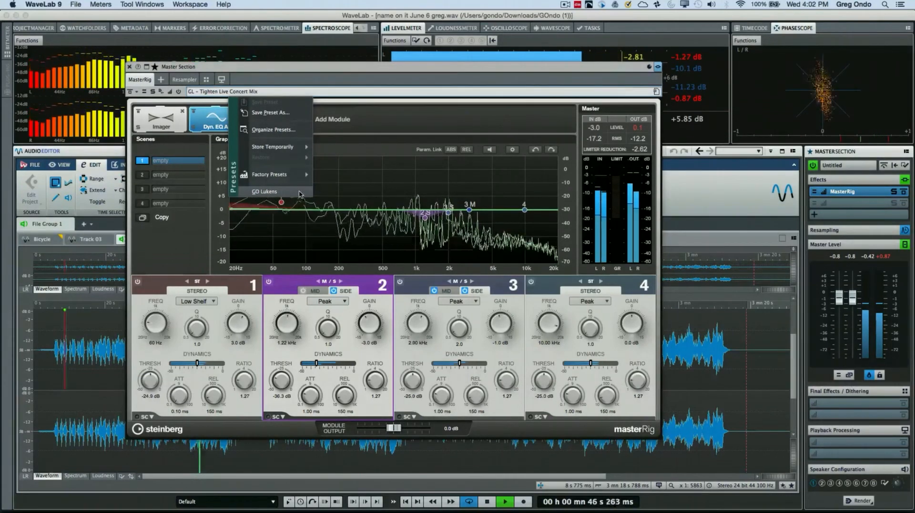
mouse_move(342, 196)
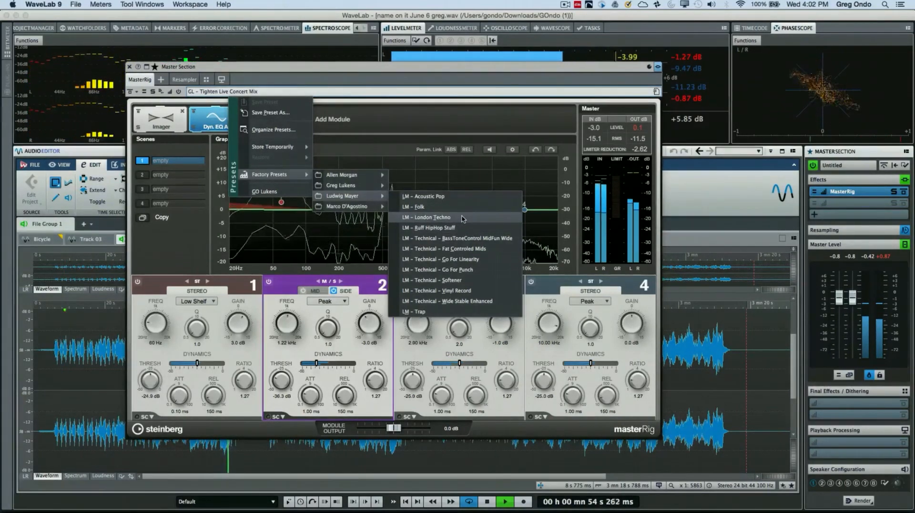
Select LM – London Techno from Ludwig Mayer's factory presets
click(425, 217)
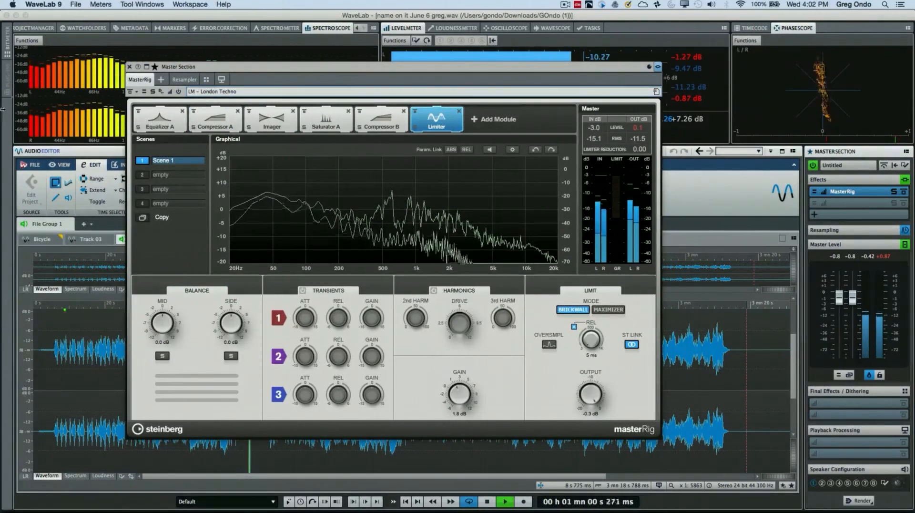
click(129, 92)
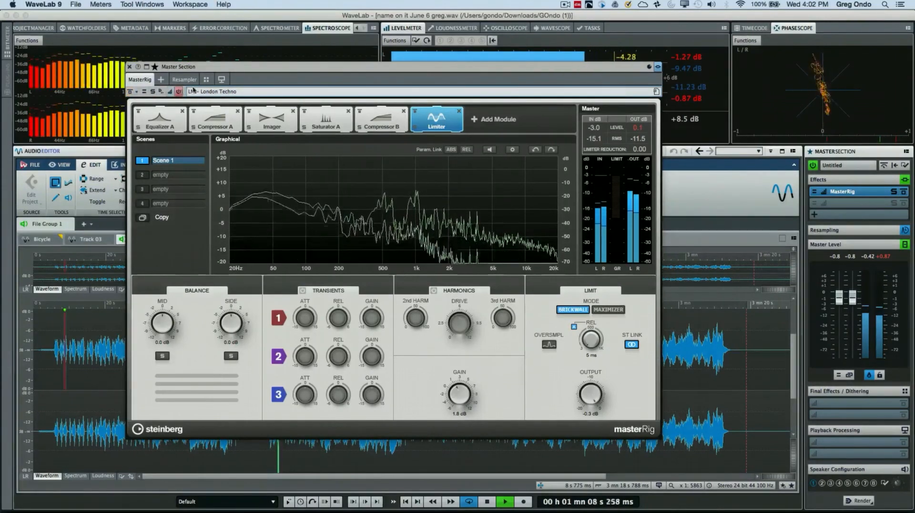
Load Marco D'Agostino's MDA – Pop preset and inspect its Equalizer A and Limiter settings
click(139, 92)
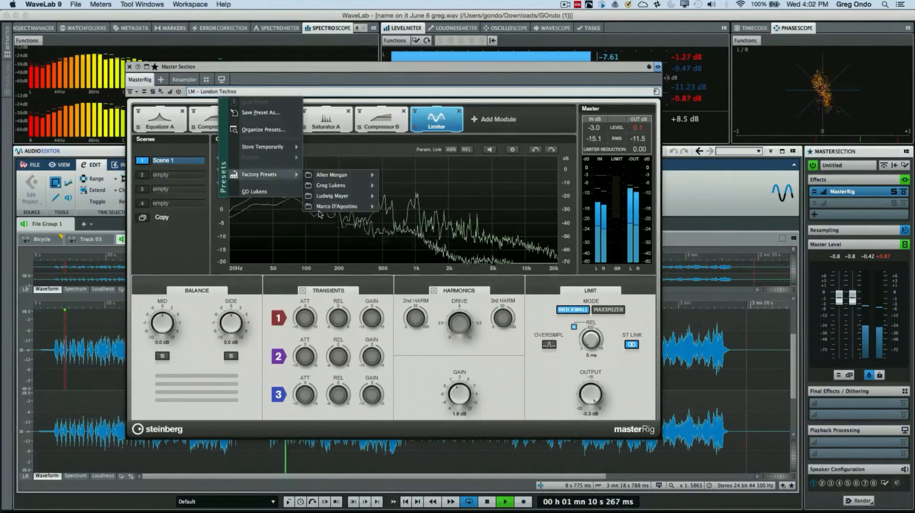
click(331, 175)
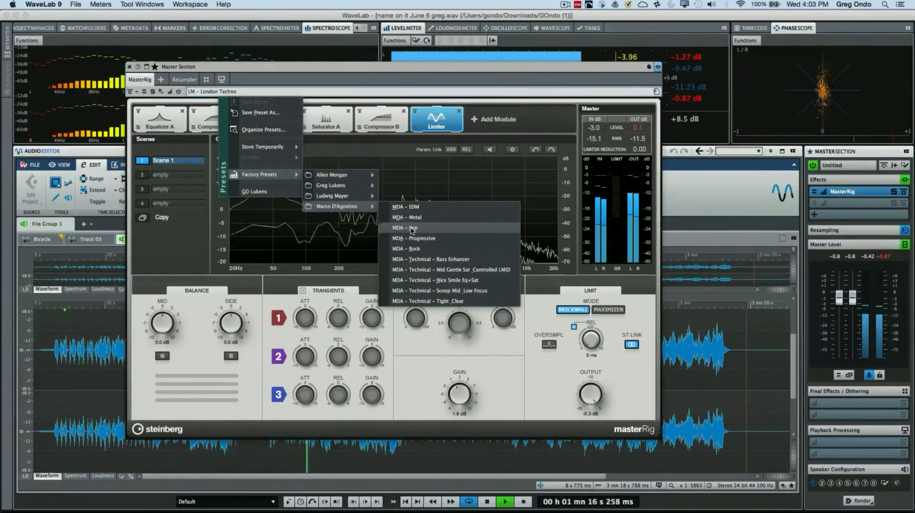
click(405, 227)
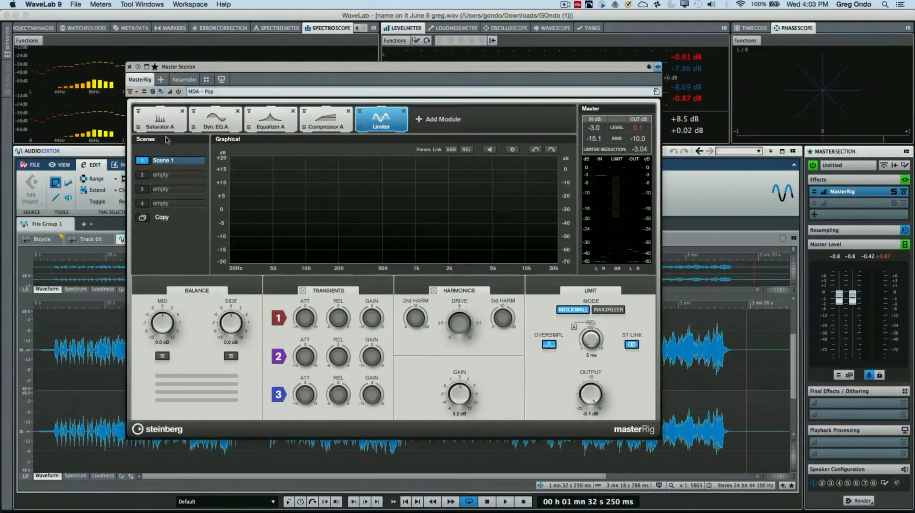
click(270, 123)
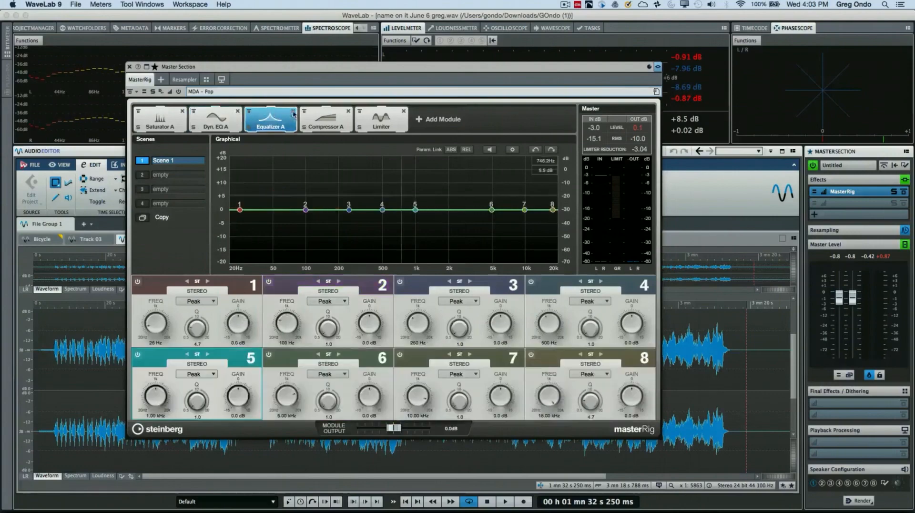
click(381, 119)
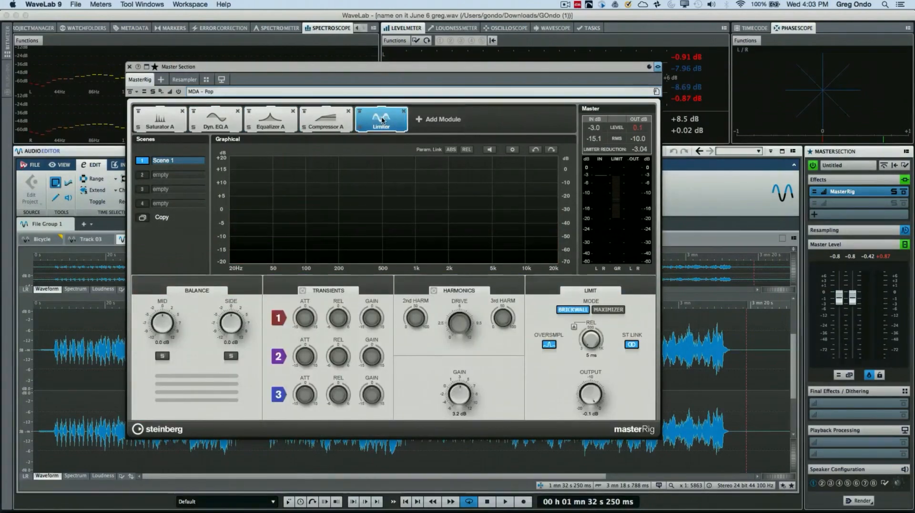